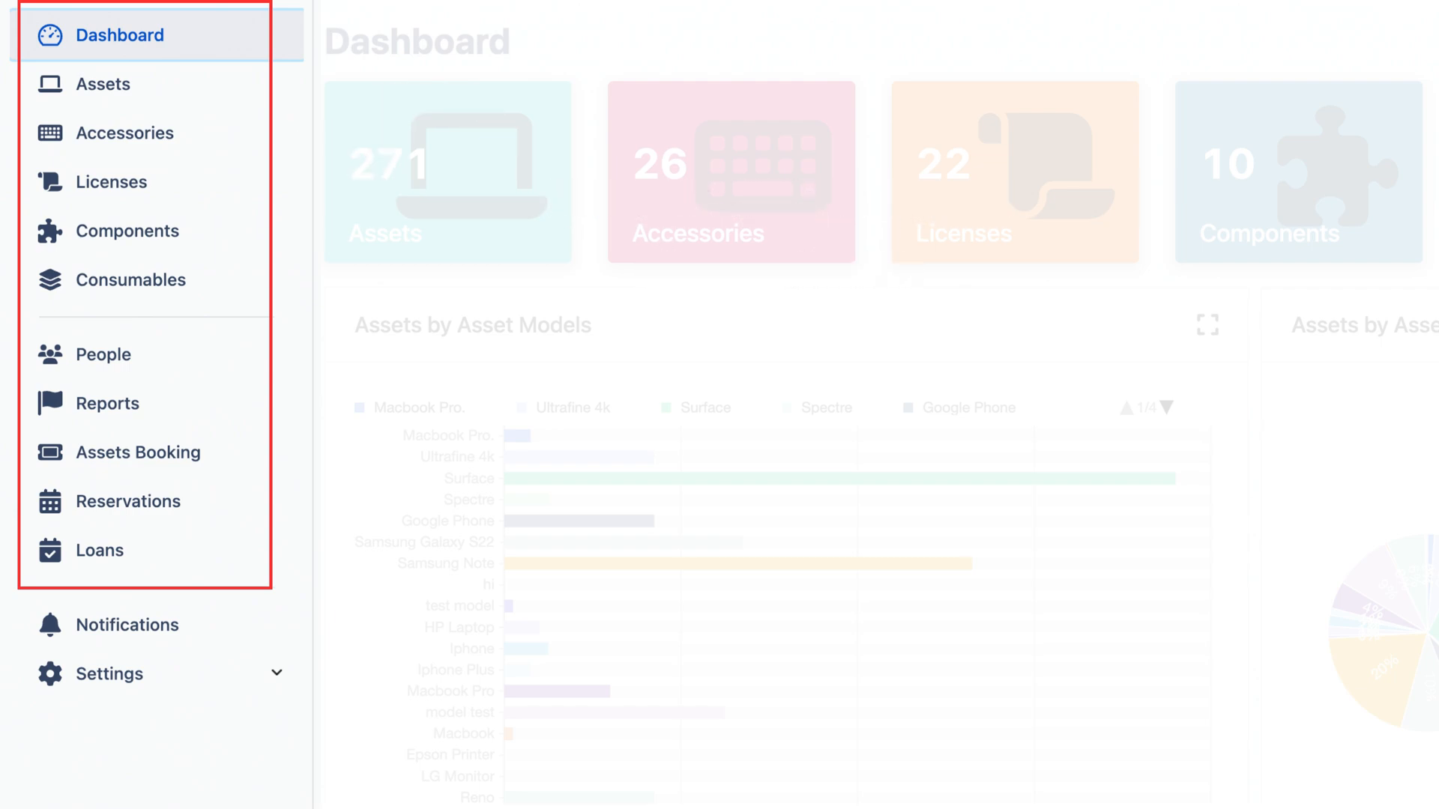
- Open Custom Fields settings and scroll through Phone, Model Test, OS, SIM and RADIO
click(114, 674)
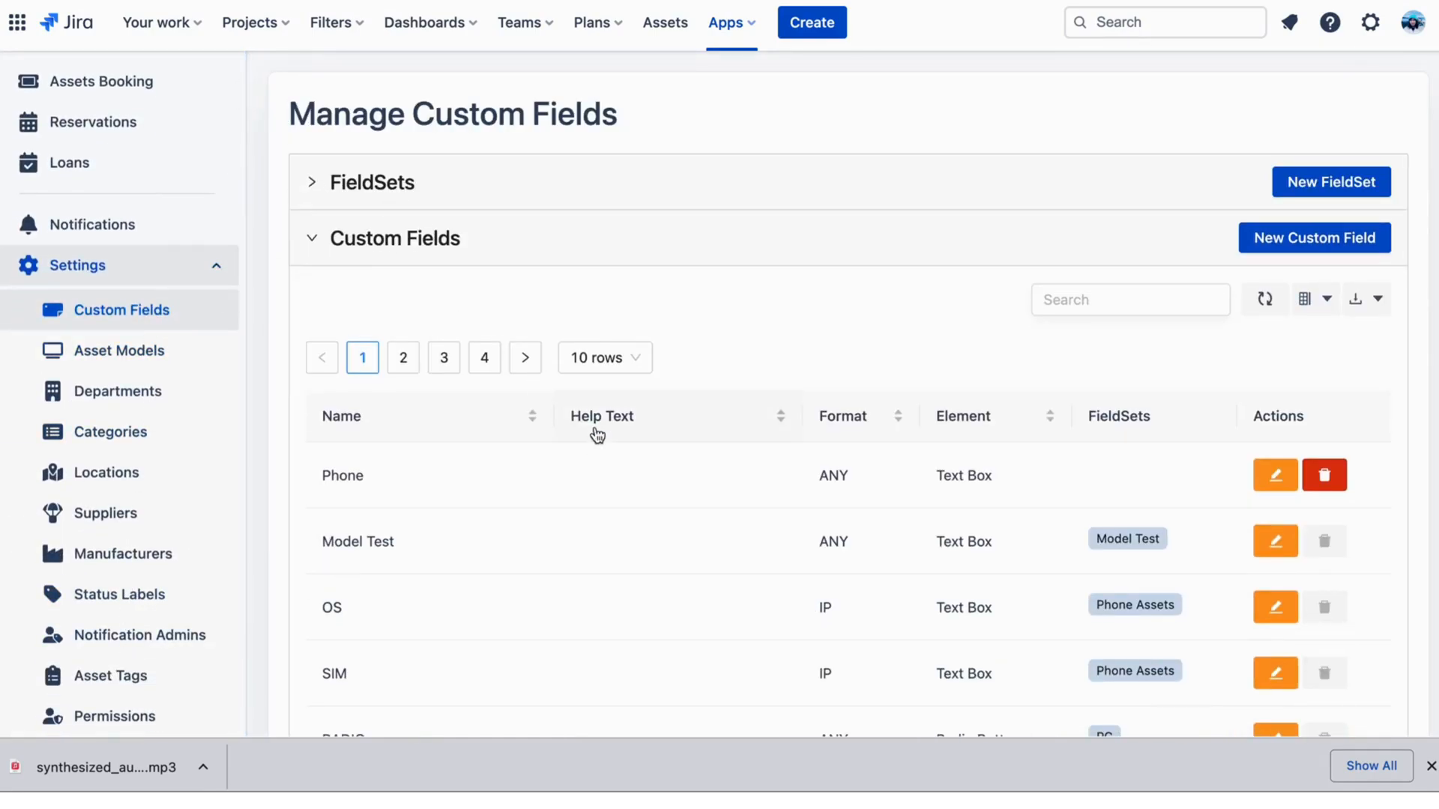
scroll(down, 3)
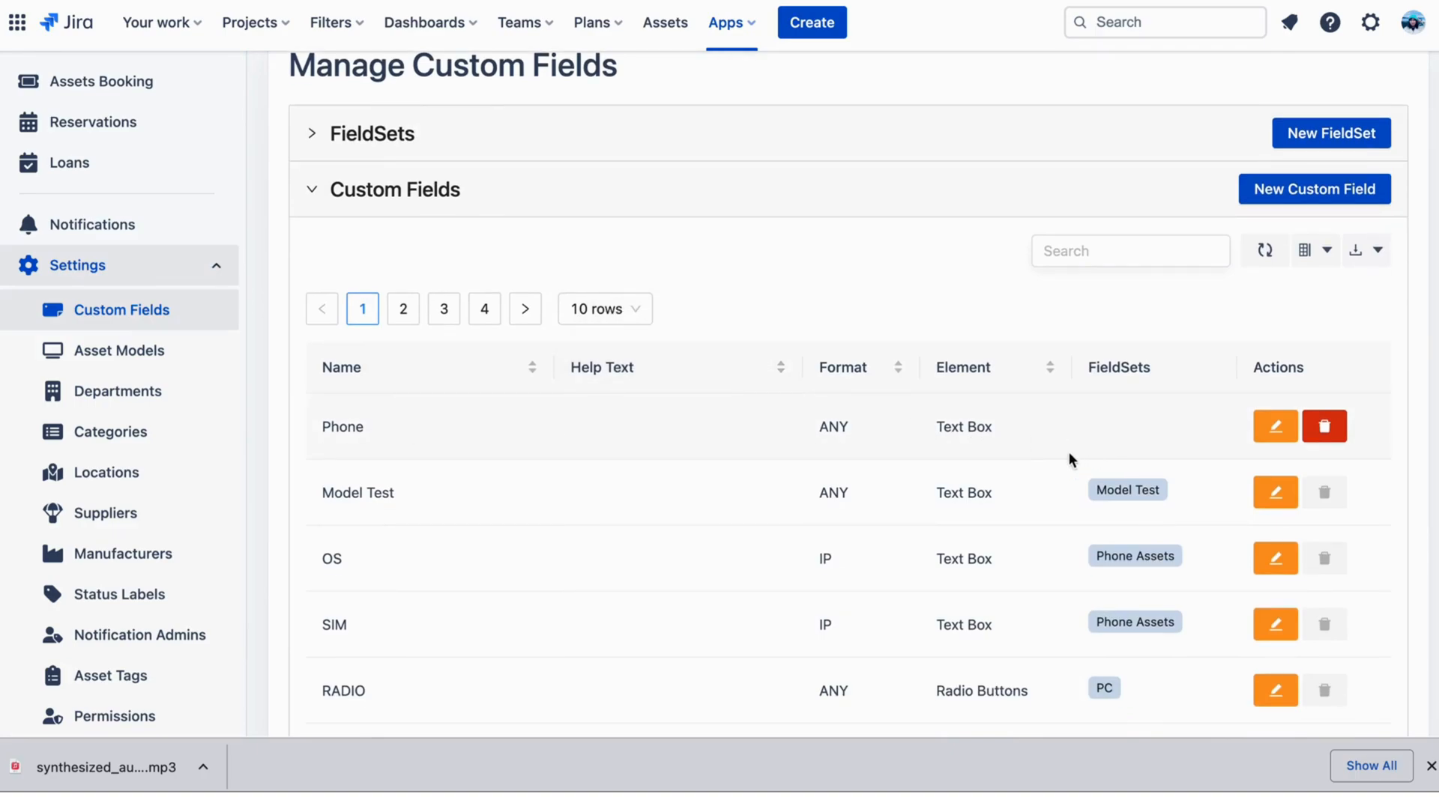
- Preview New FieldSet and the Phone field, then edit the Phone Assets fieldset (IMEI, SIM, OS)
click(1331, 134)
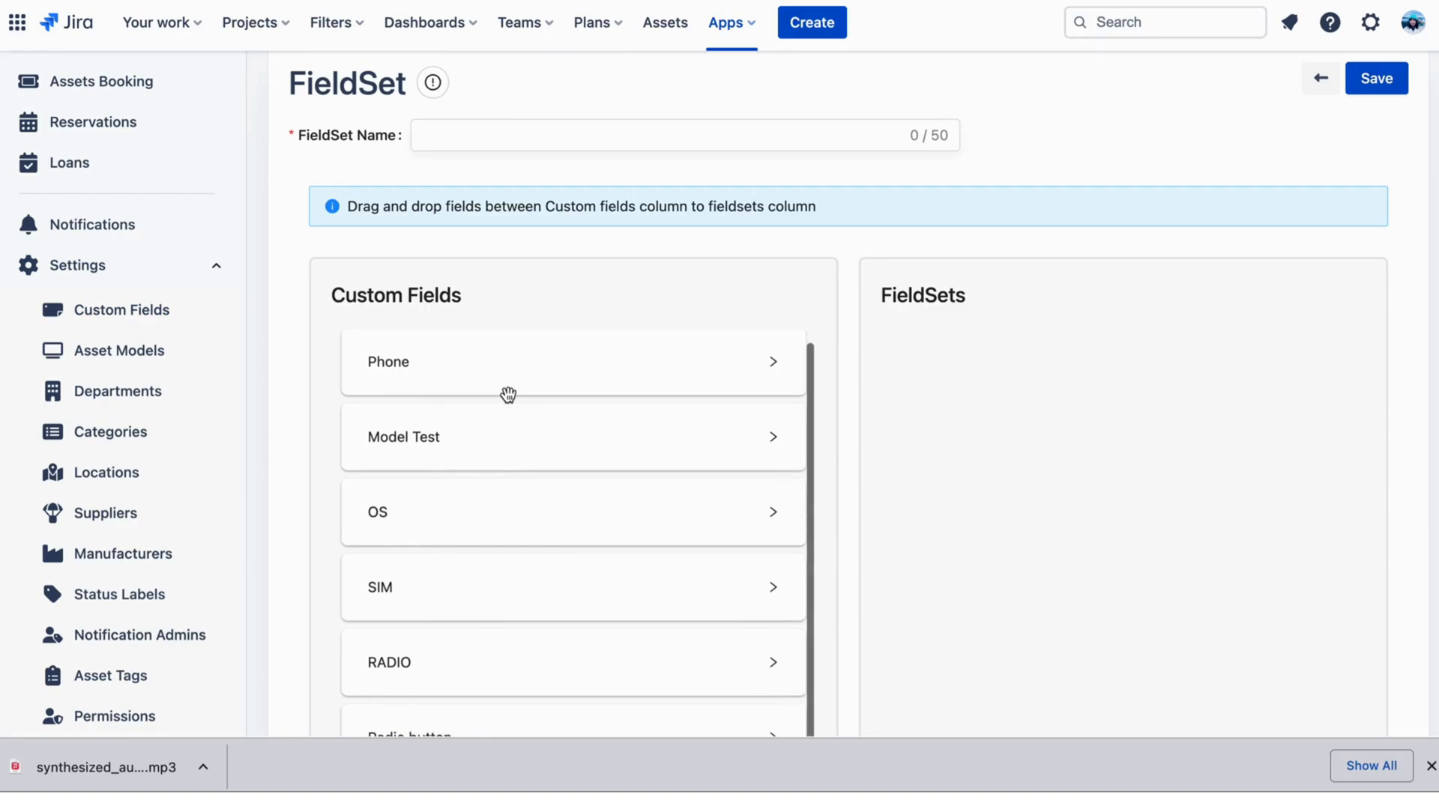
click(571, 361)
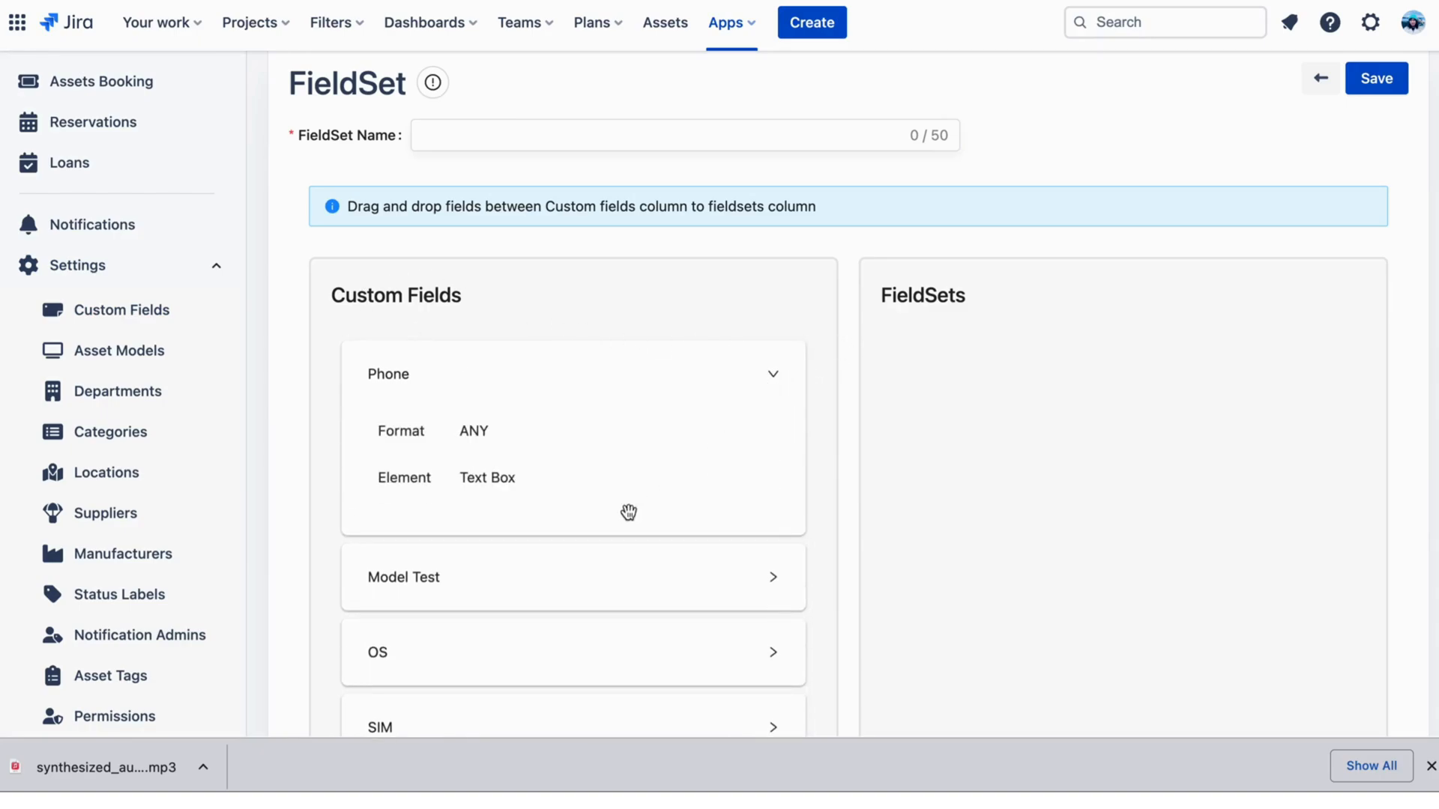
mouse_move(494, 323)
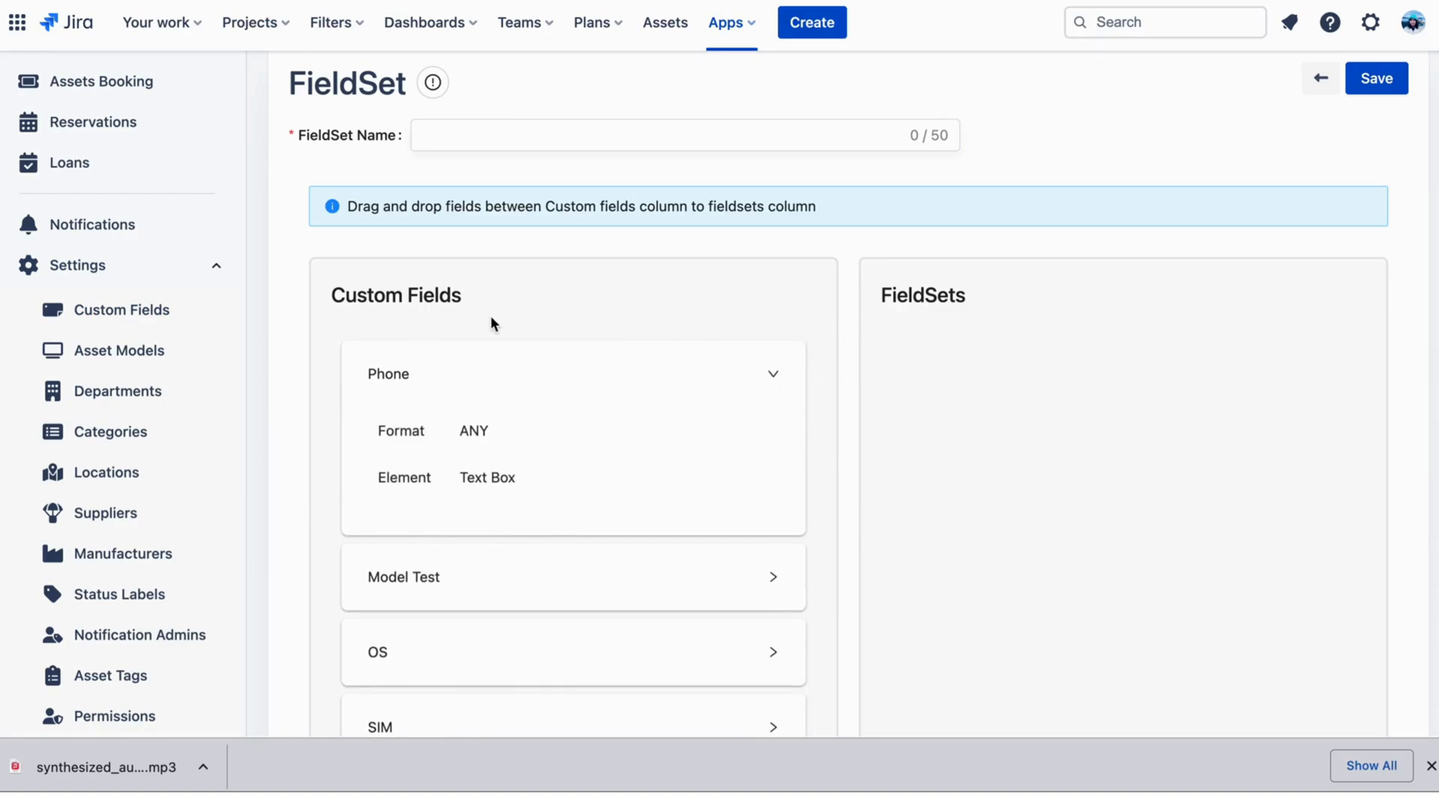
mouse_move(1320, 78)
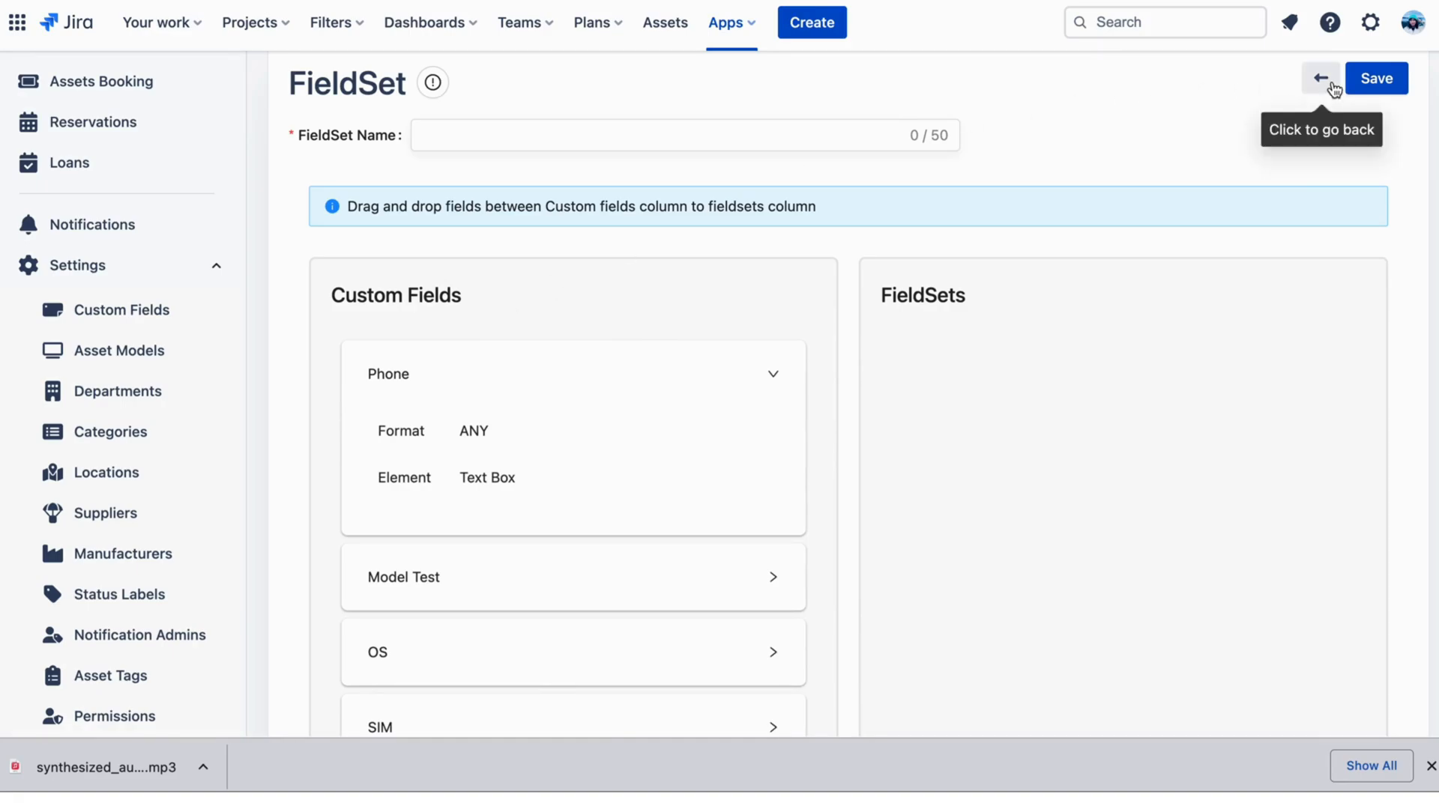
click(1320, 78)
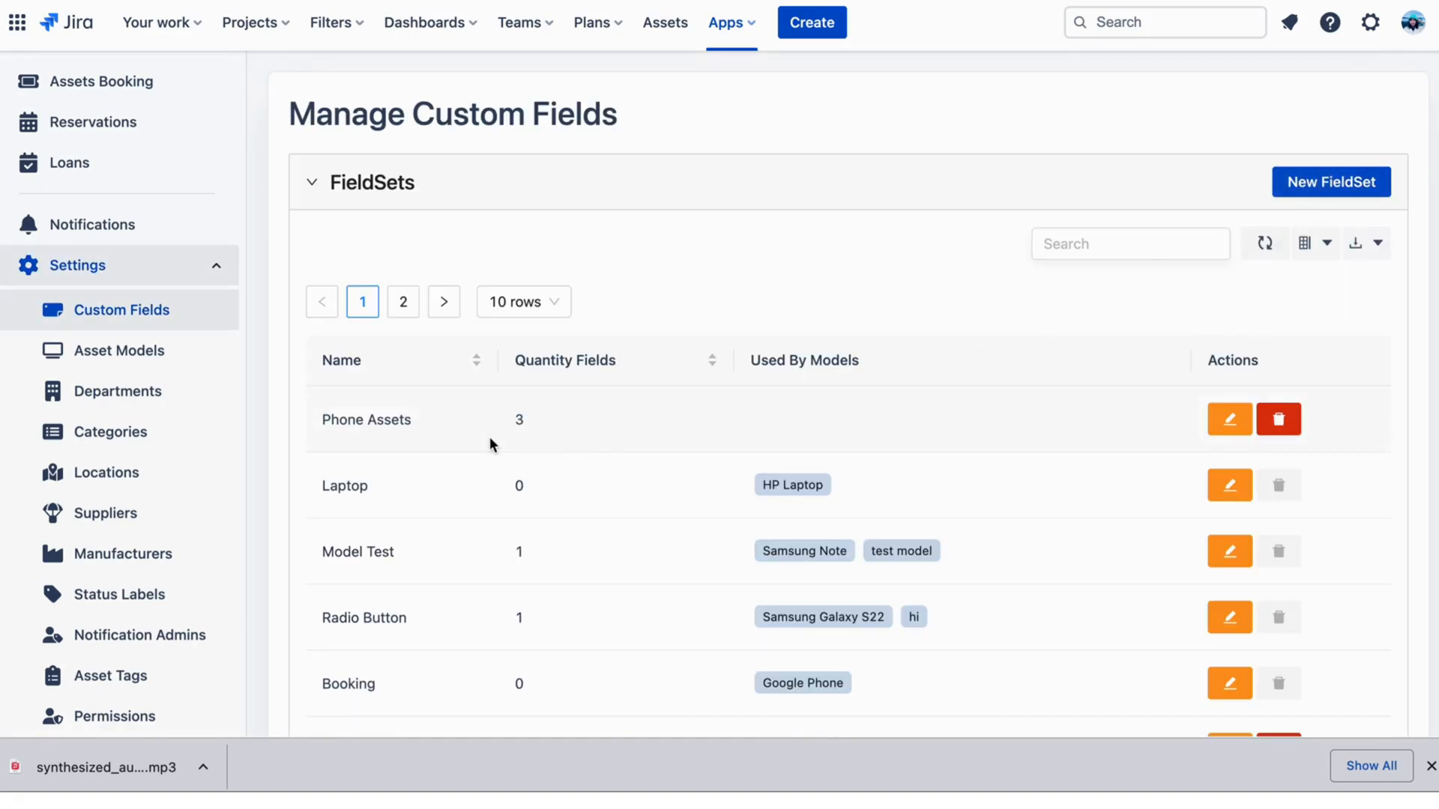
click(1229, 420)
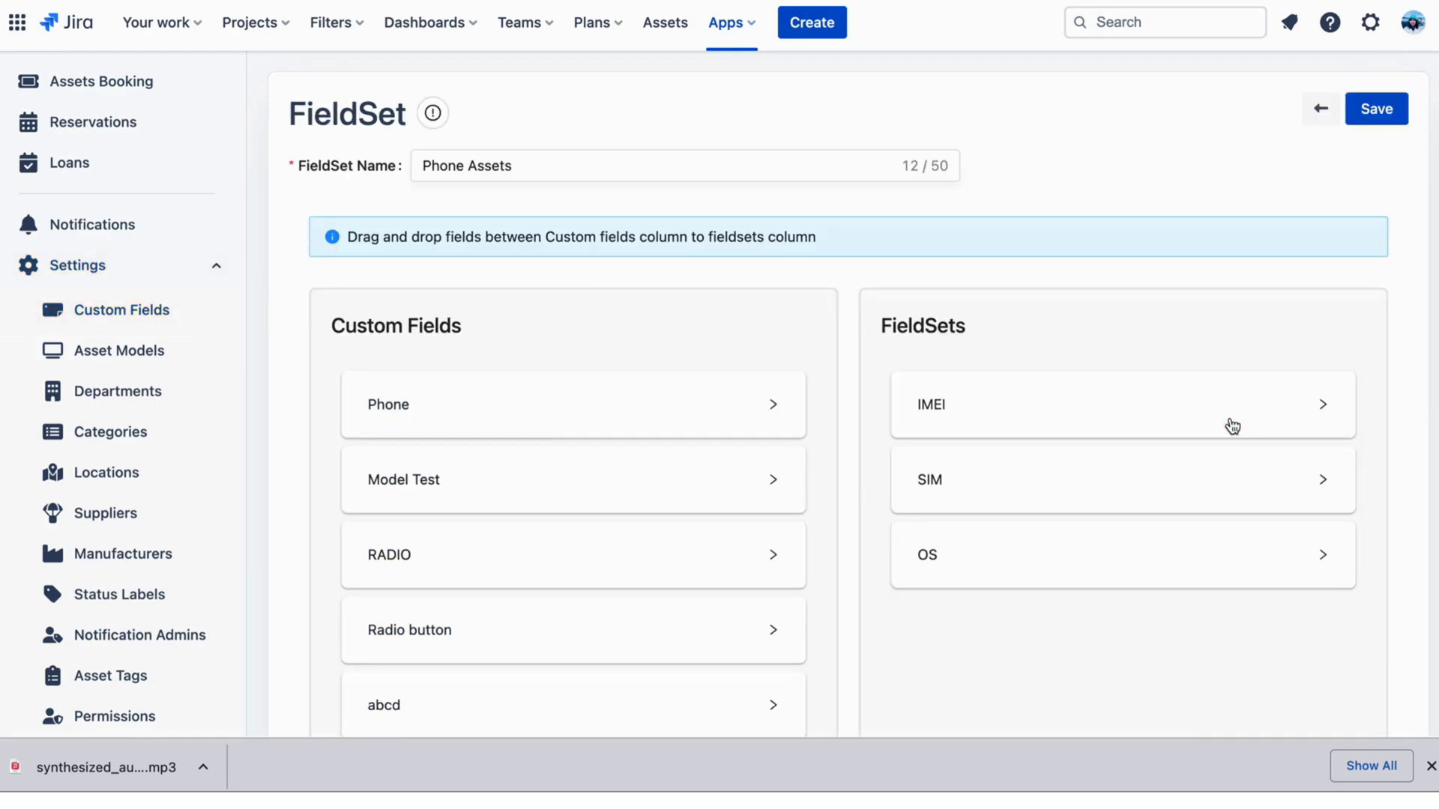
mouse_move(896, 524)
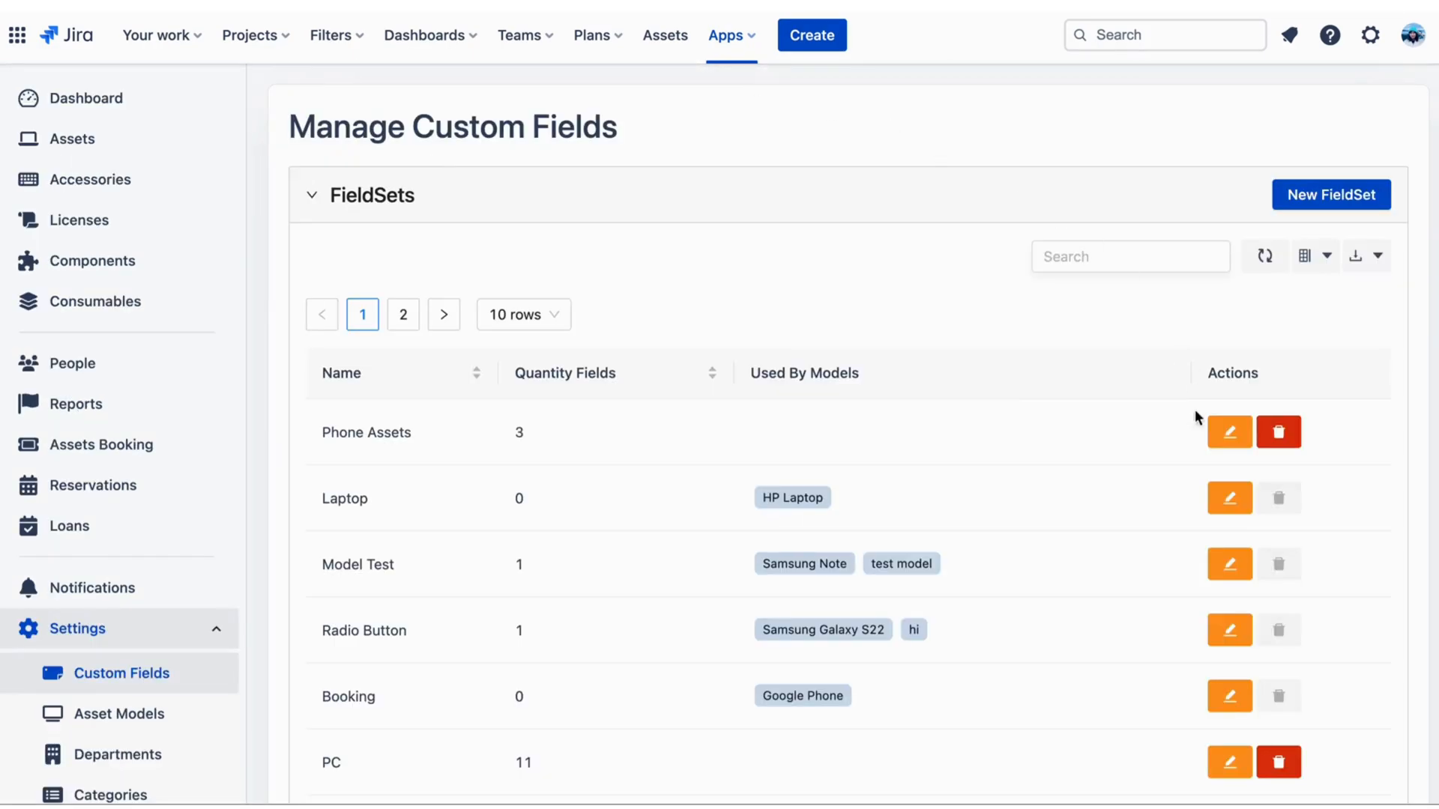
click(1131, 257)
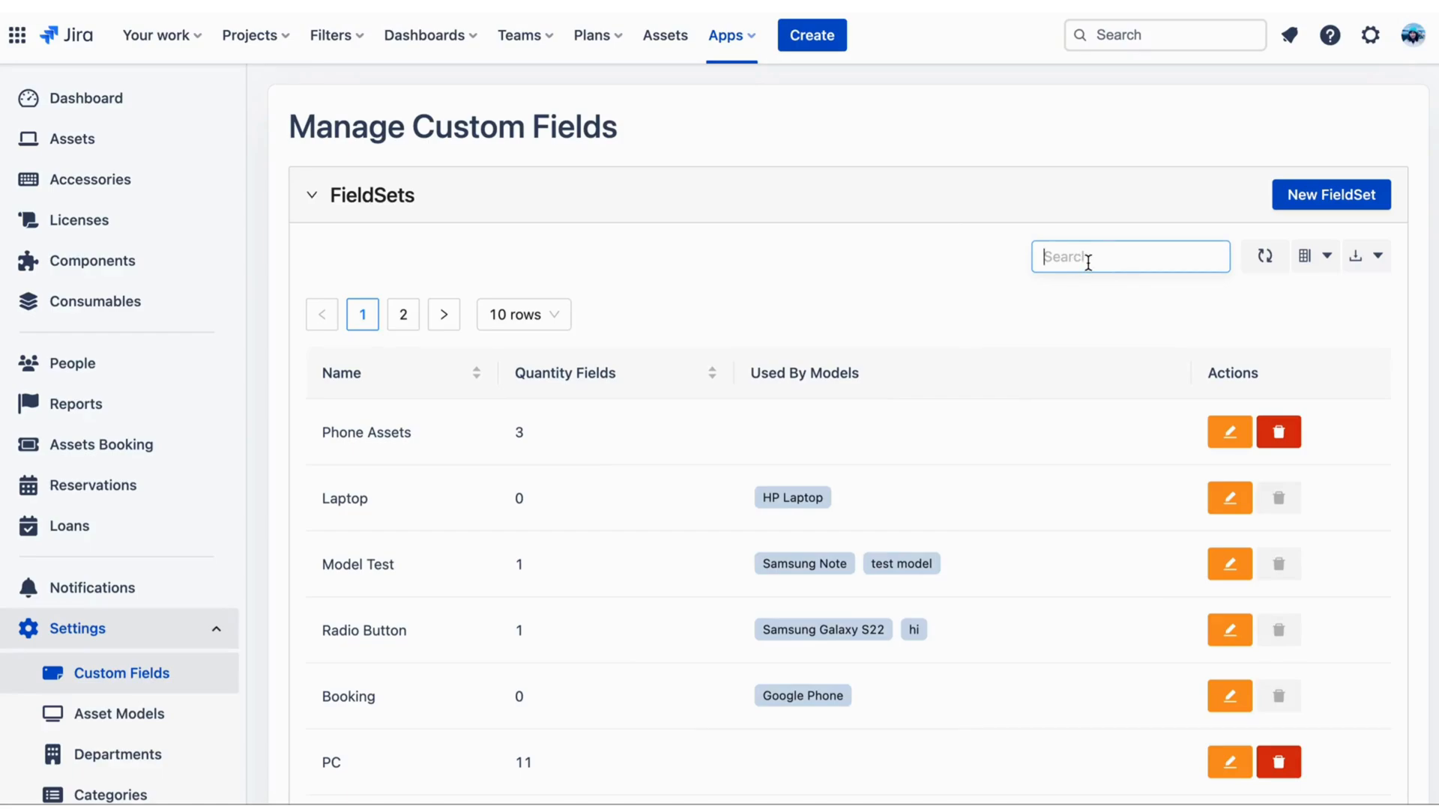
mouse_move(1265, 256)
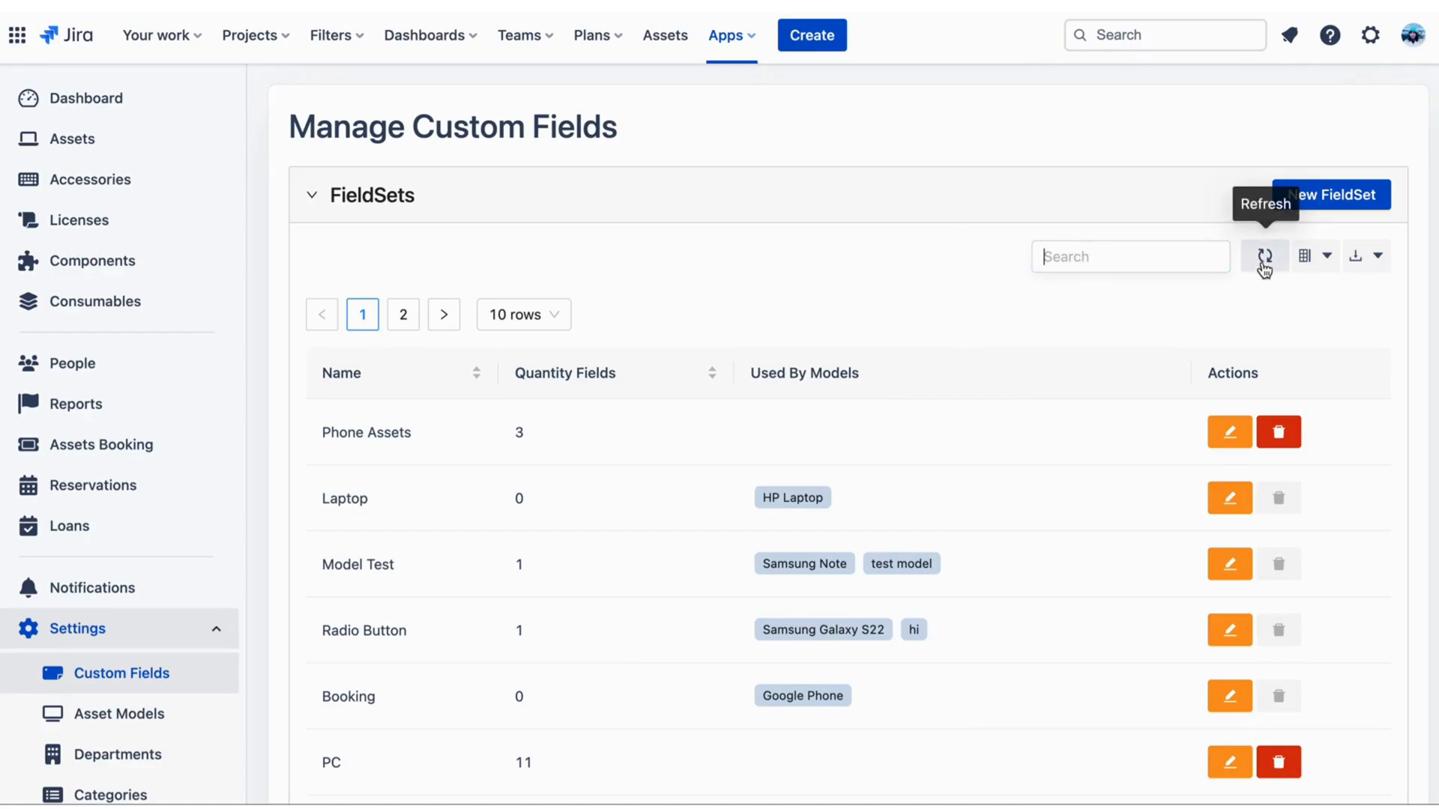
click(1381, 256)
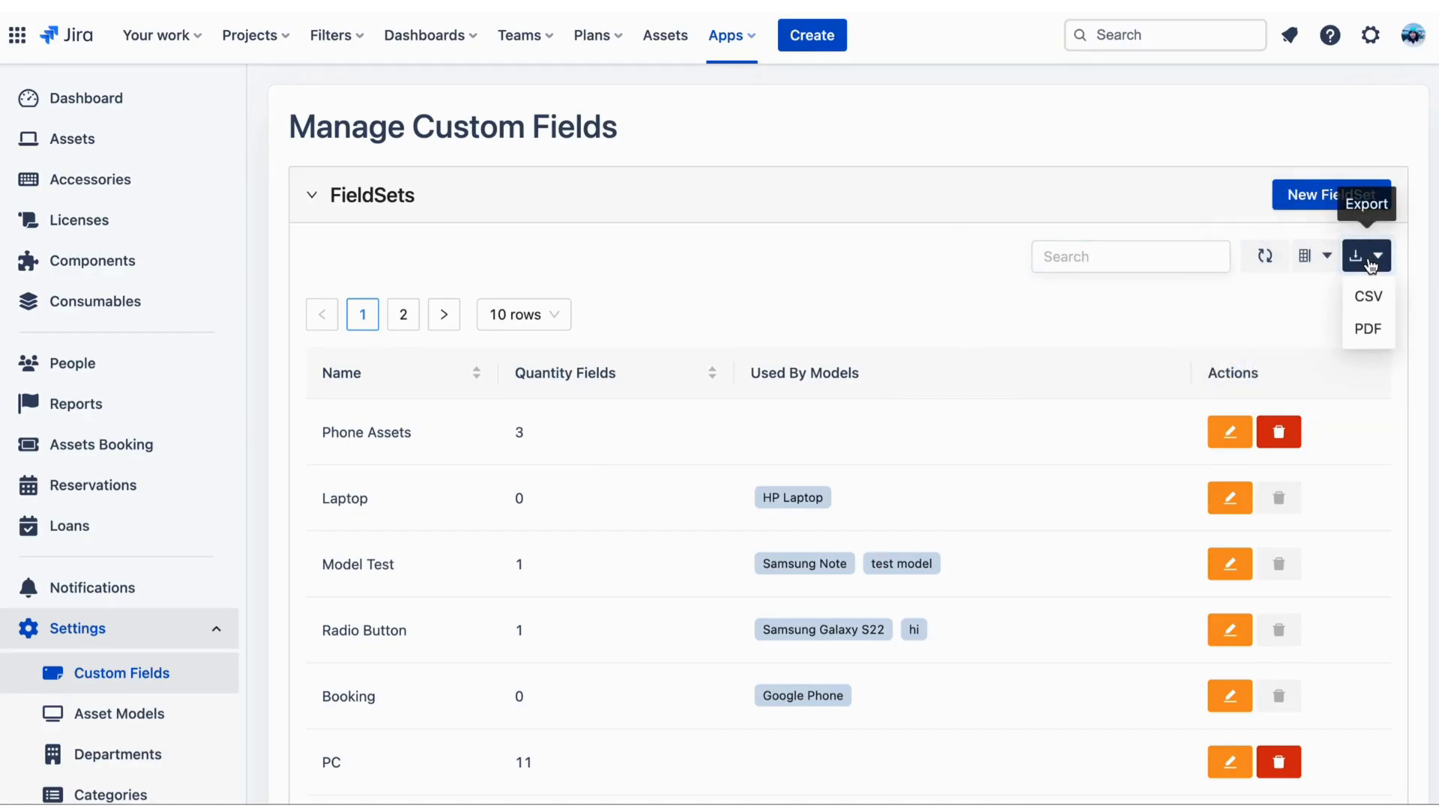
mouse_move(1230, 433)
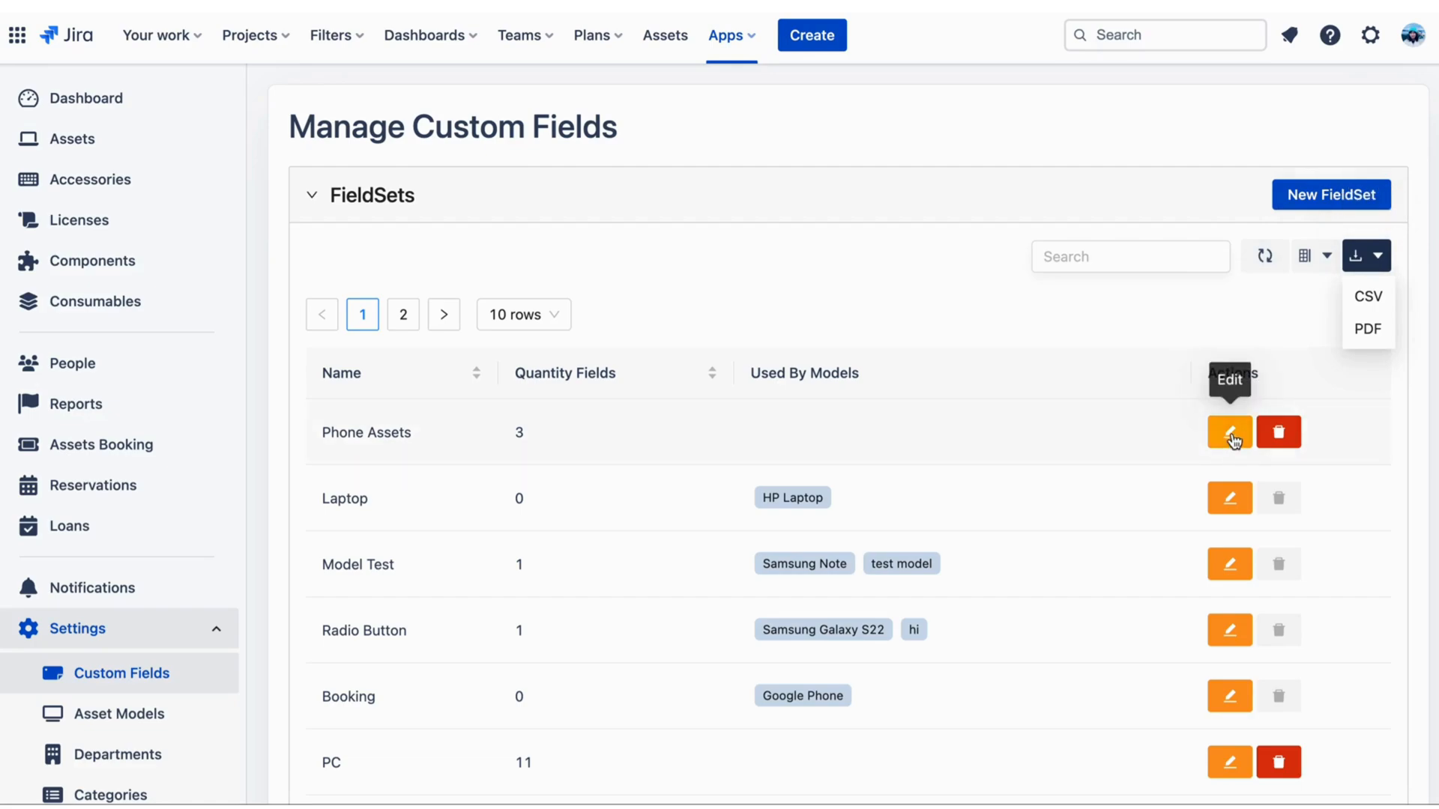
mouse_move(1101, 482)
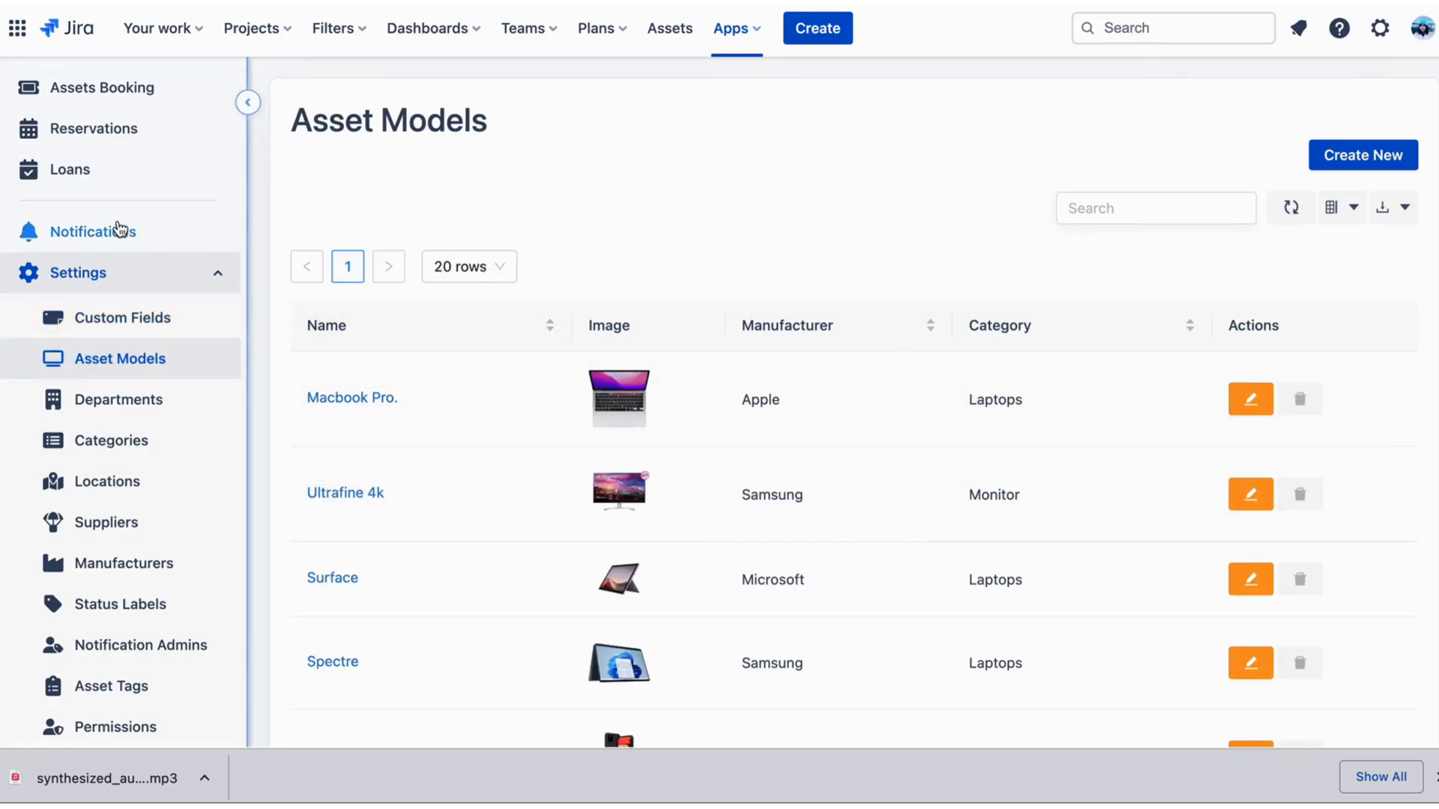
- Start new asset DS000138 with Macbook Pro. chosen as its model
scroll(up, 3)
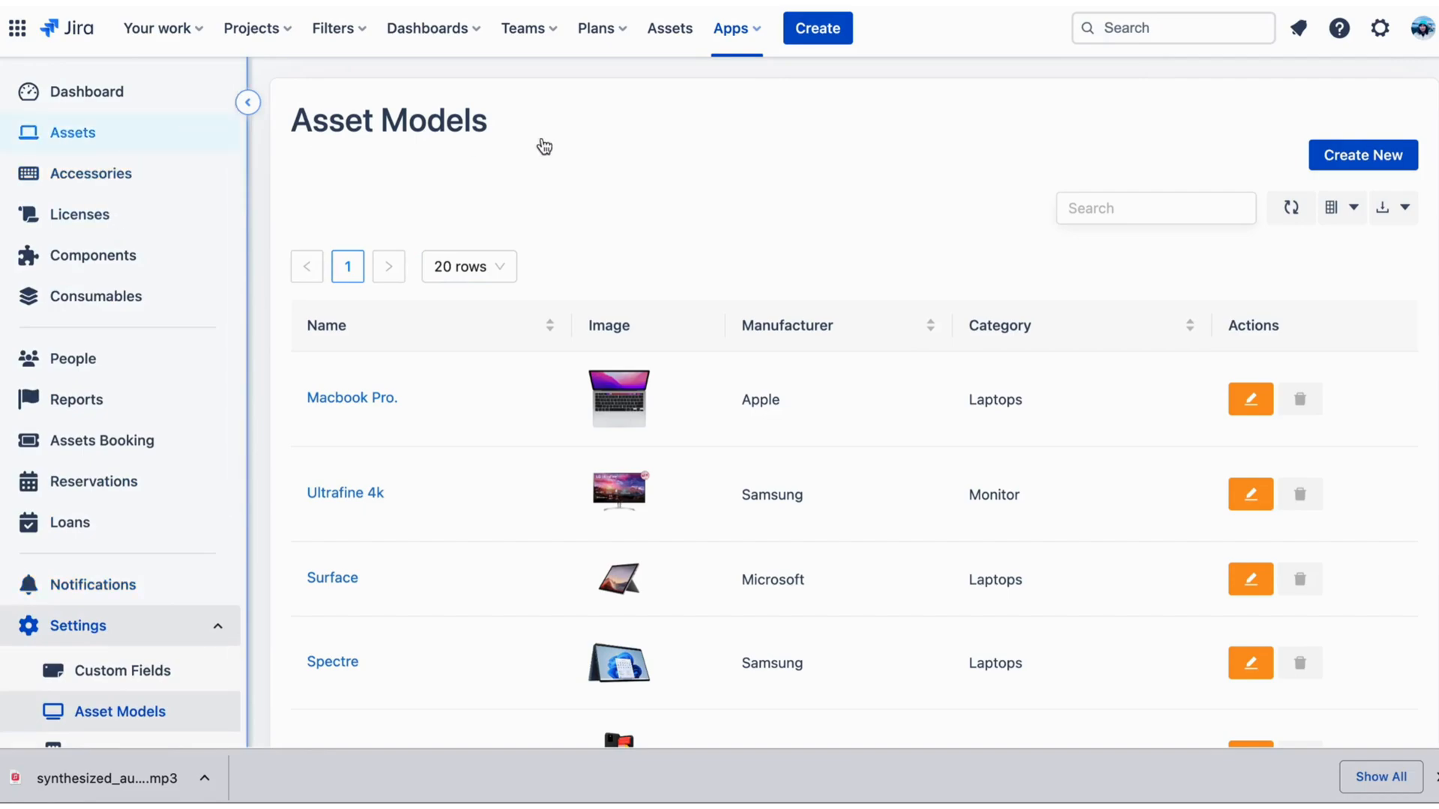
click(1362, 155)
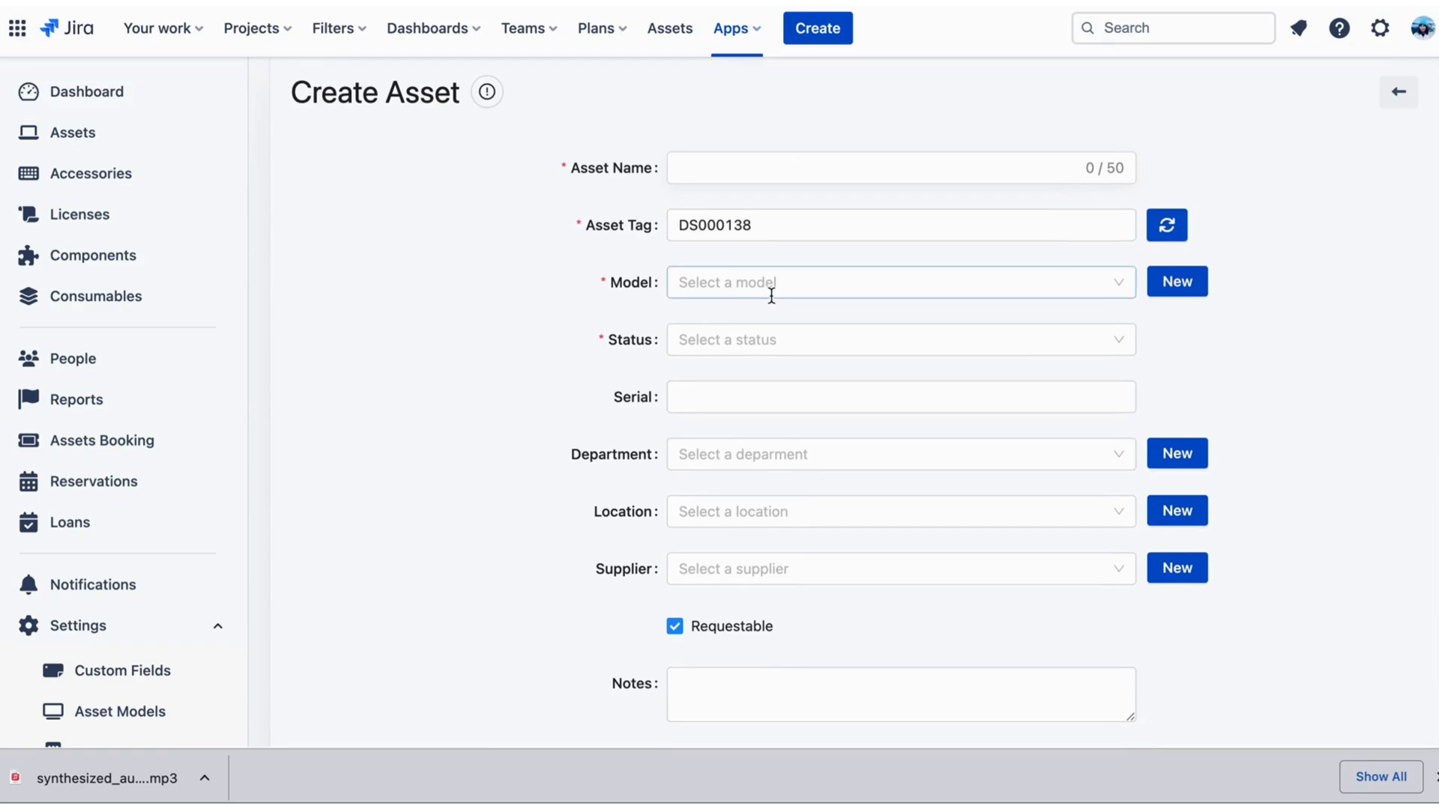
click(900, 282)
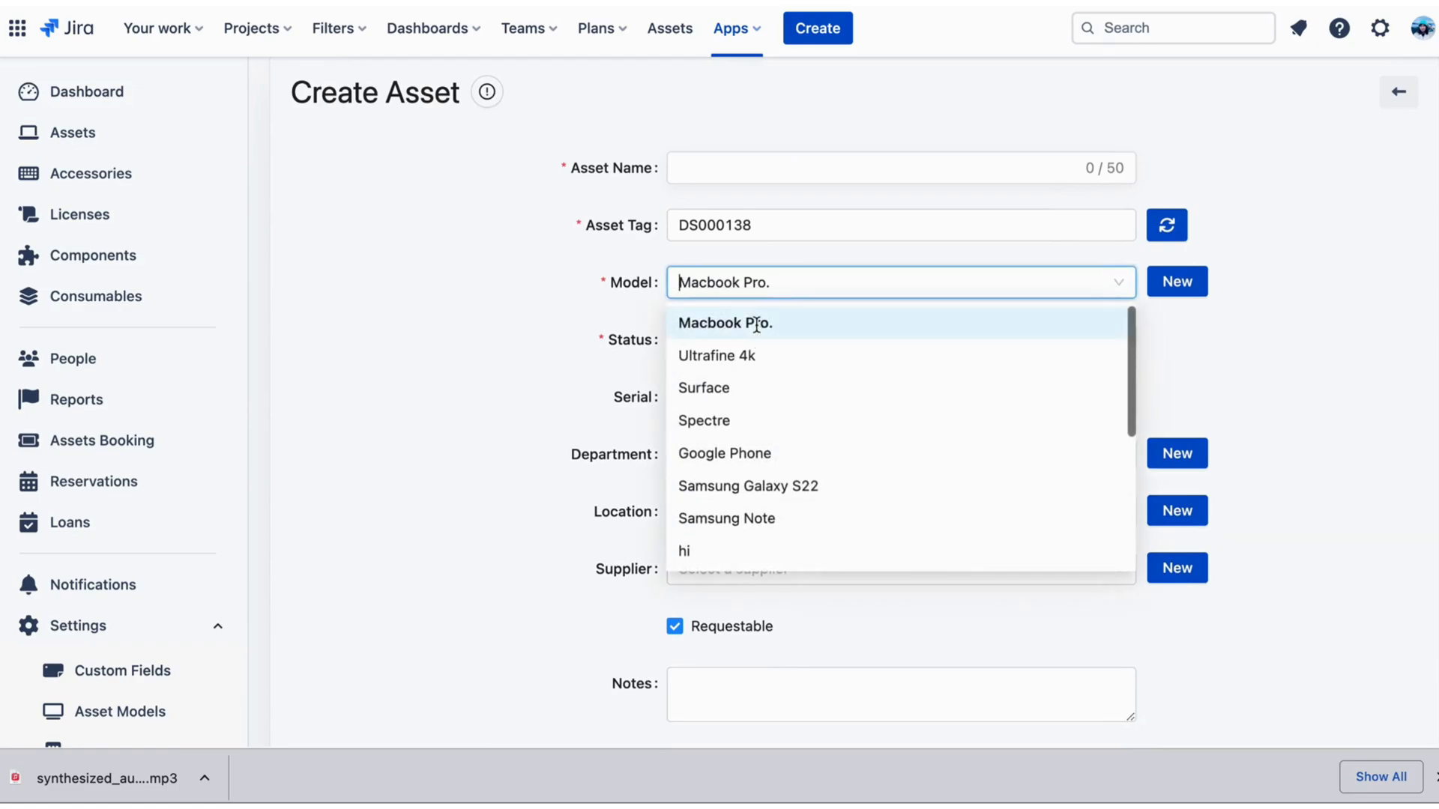
click(725, 322)
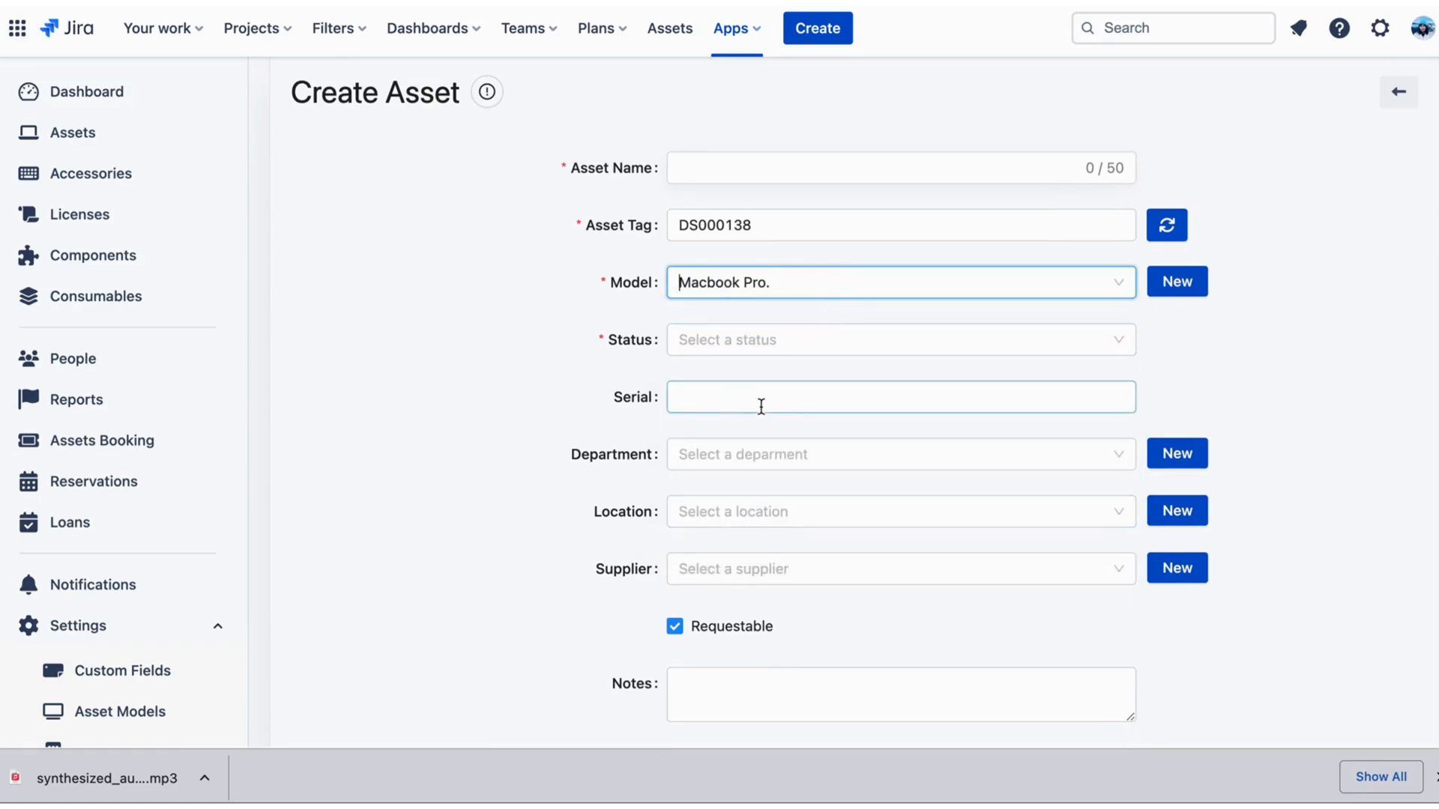
scroll(down, 3)
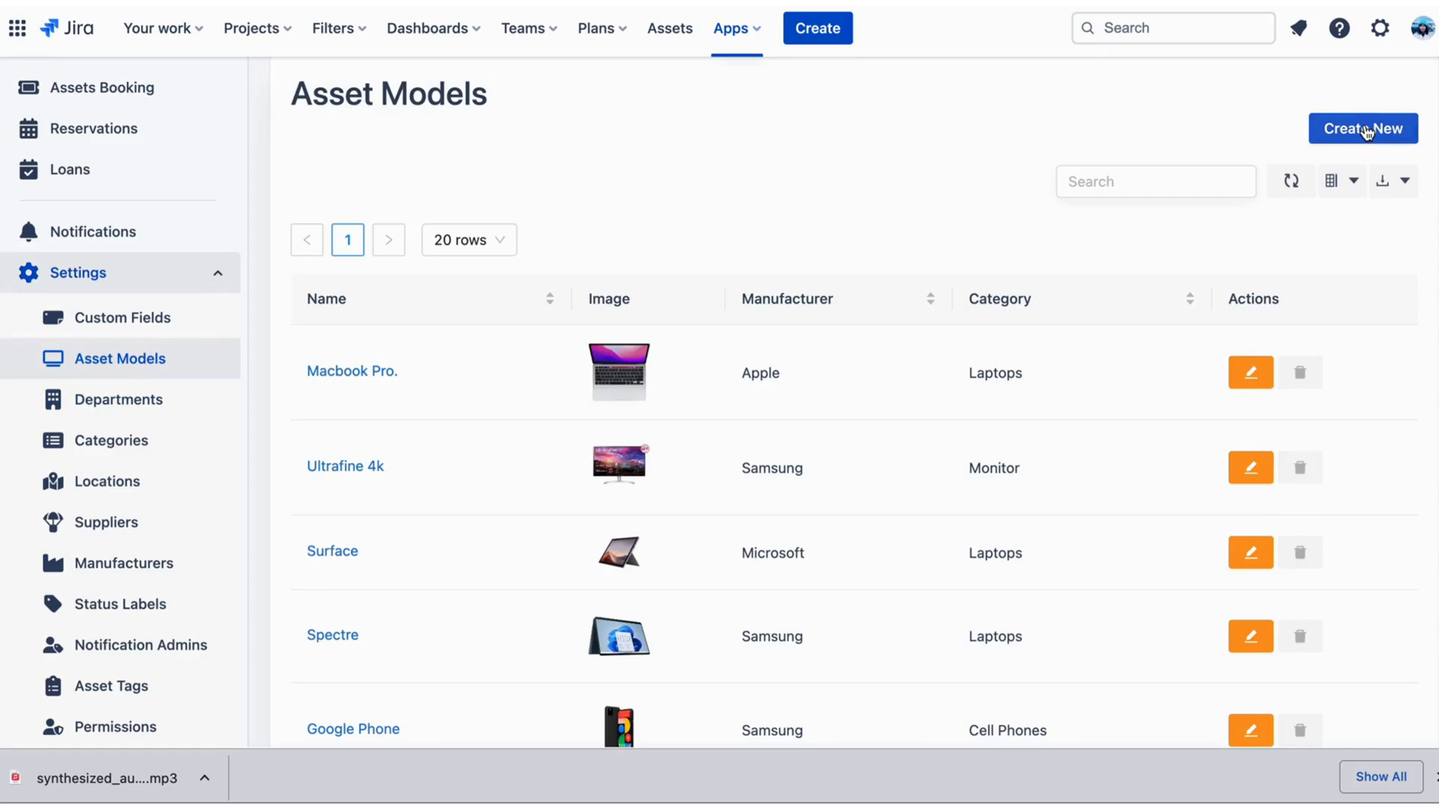
mouse_move(1340, 158)
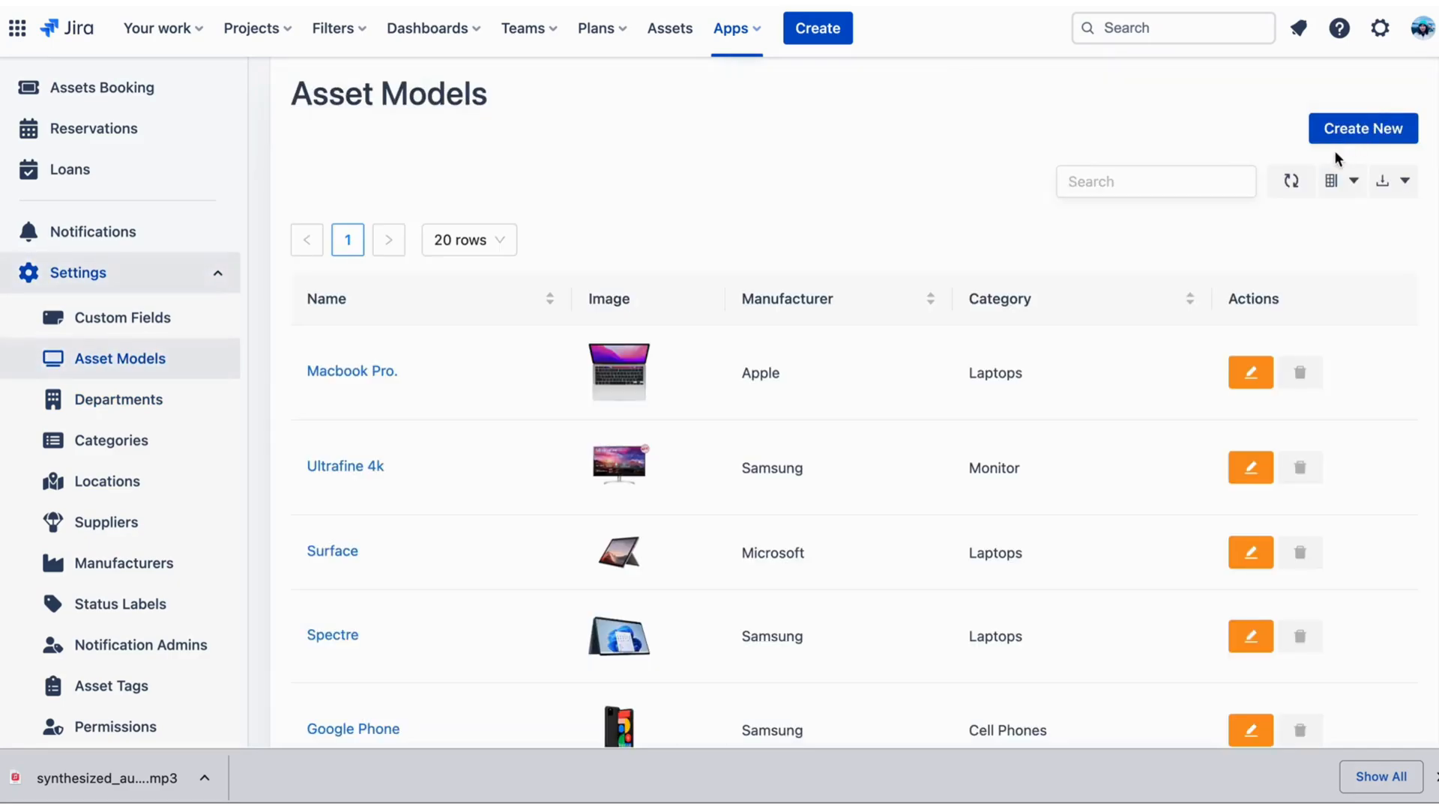
- Check the Asset Models column chooser and close it without changing columns
click(1341, 180)
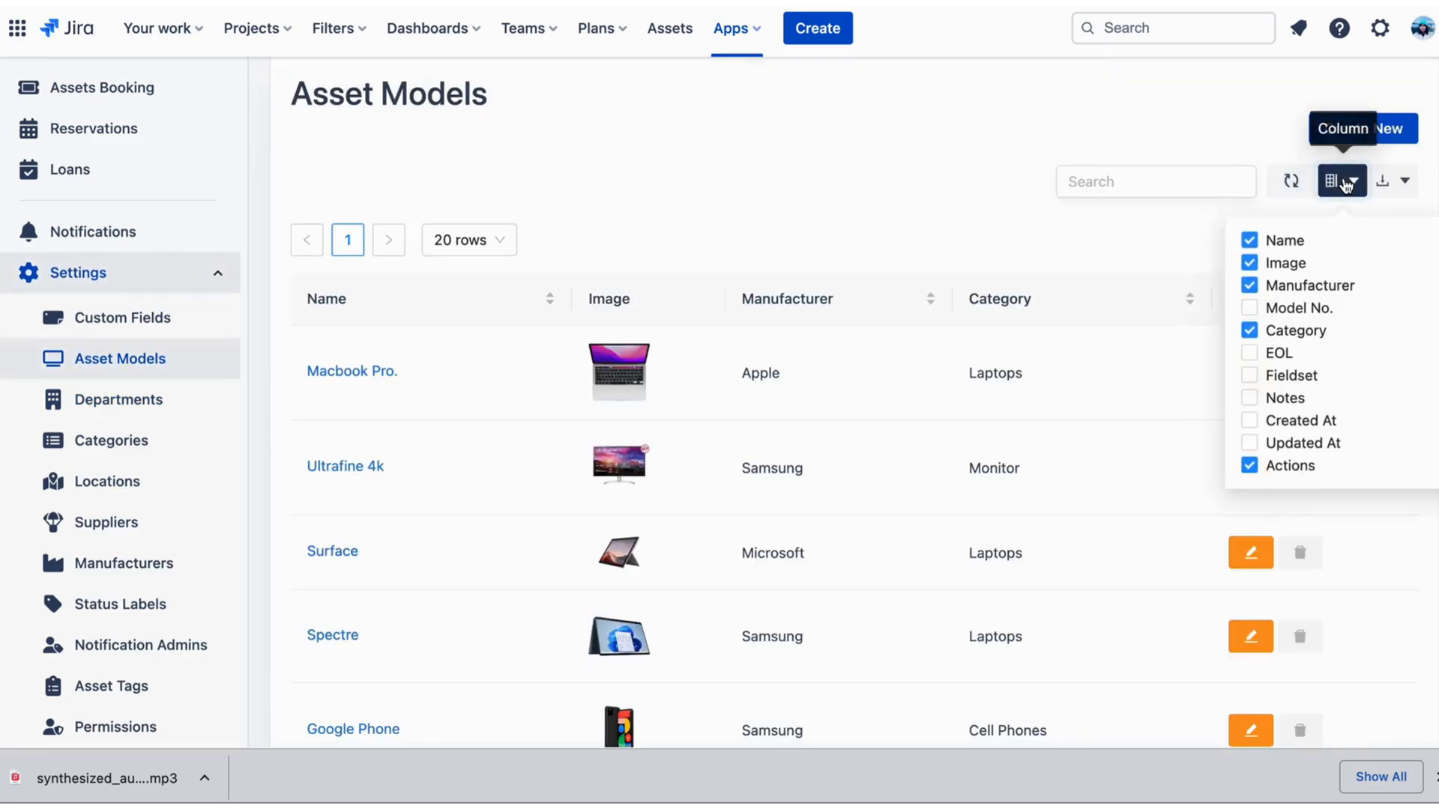
click(1393, 180)
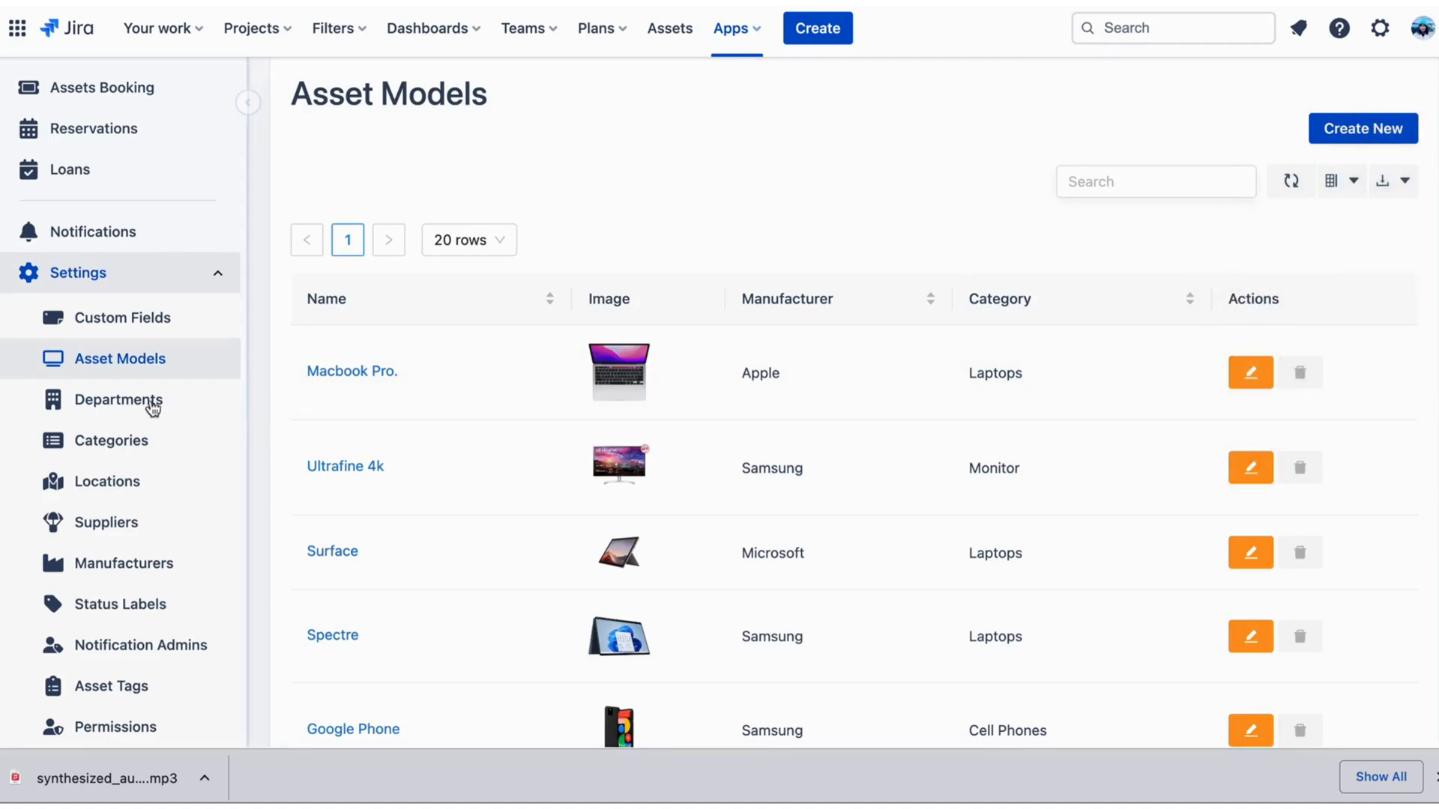
mouse_move(181, 458)
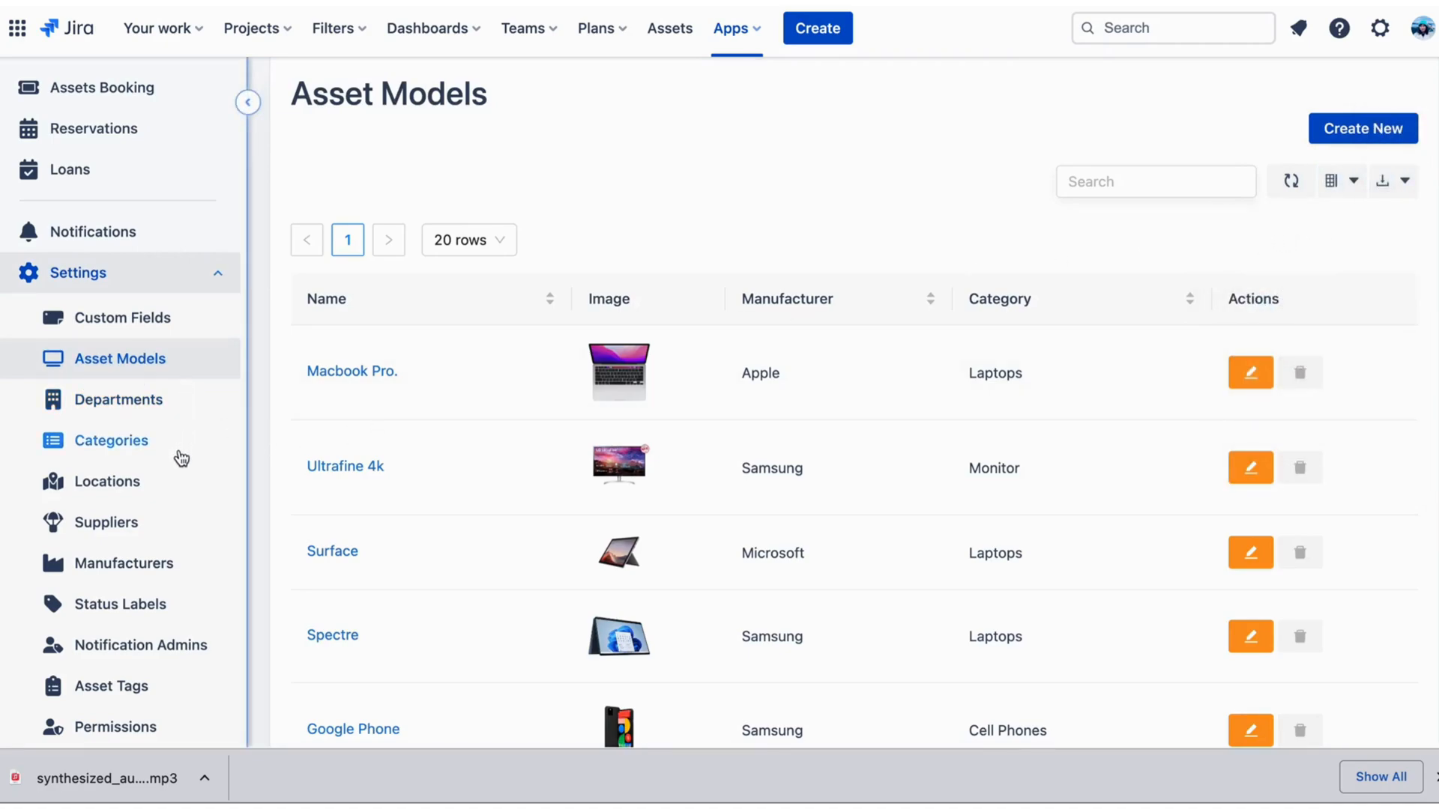
mouse_move(225, 395)
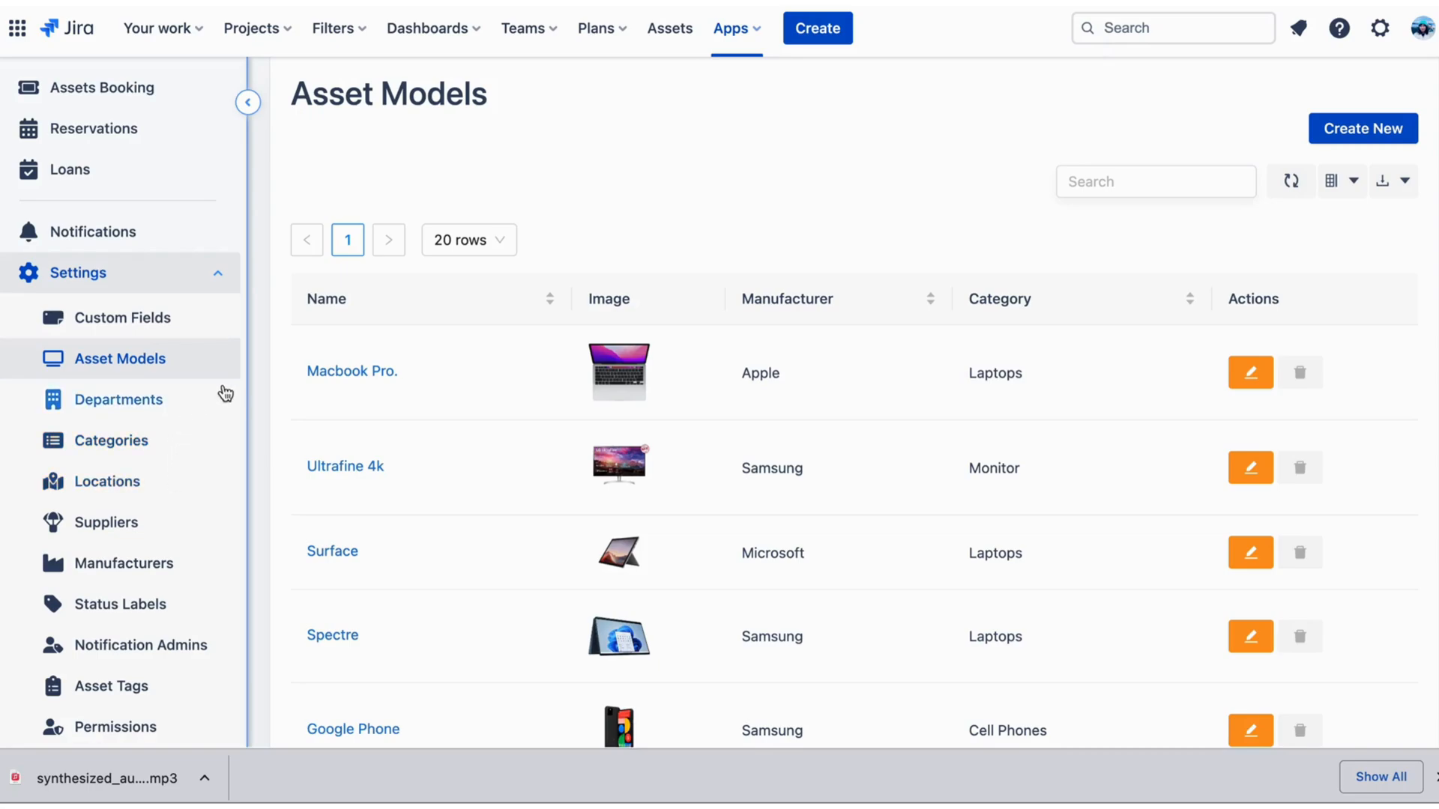
mouse_move(213, 507)
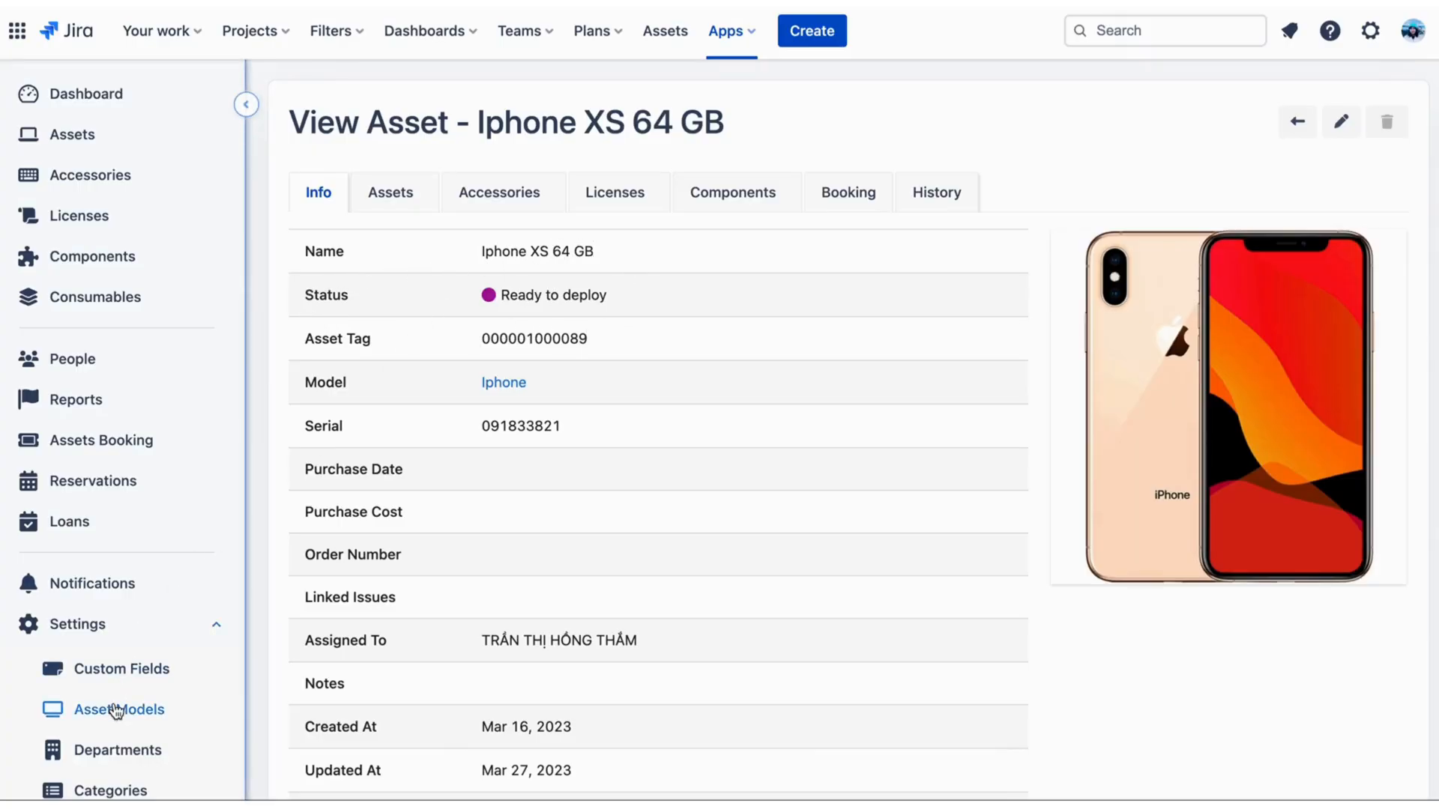
- Browse the status labels Out date, Ready to deploy, Preparing and Archived with their chart colours
scroll(down, 3)
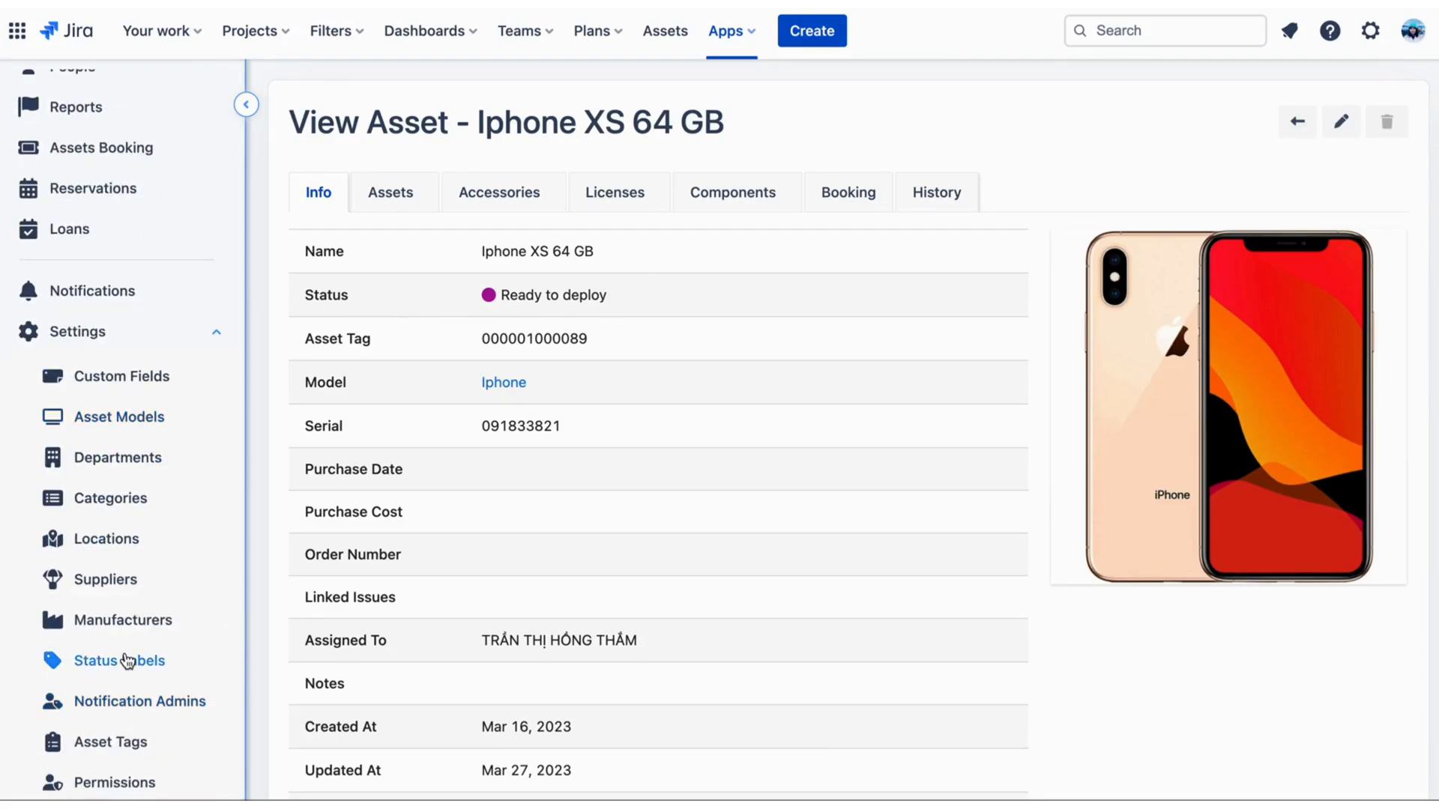
click(121, 661)
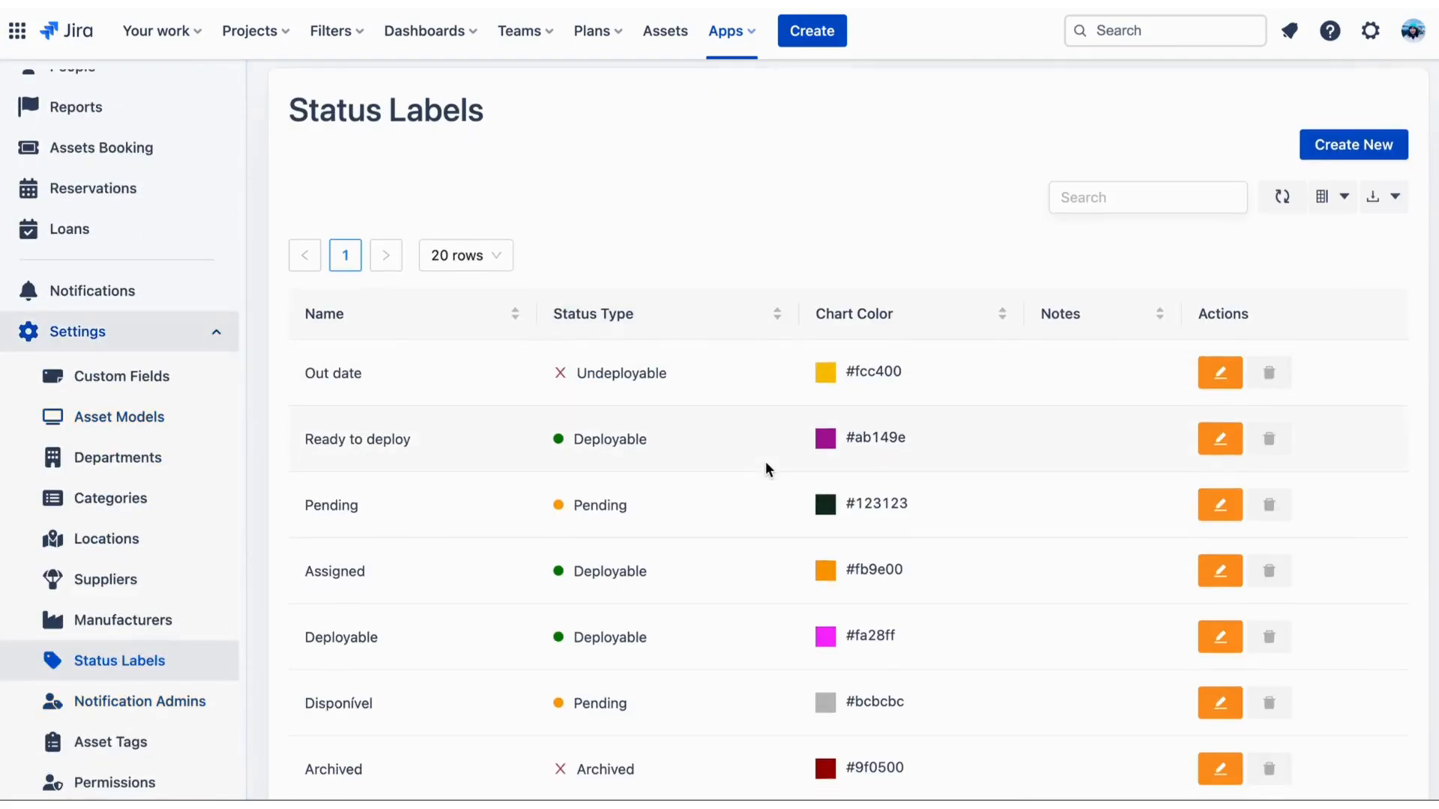
scroll(down, 3)
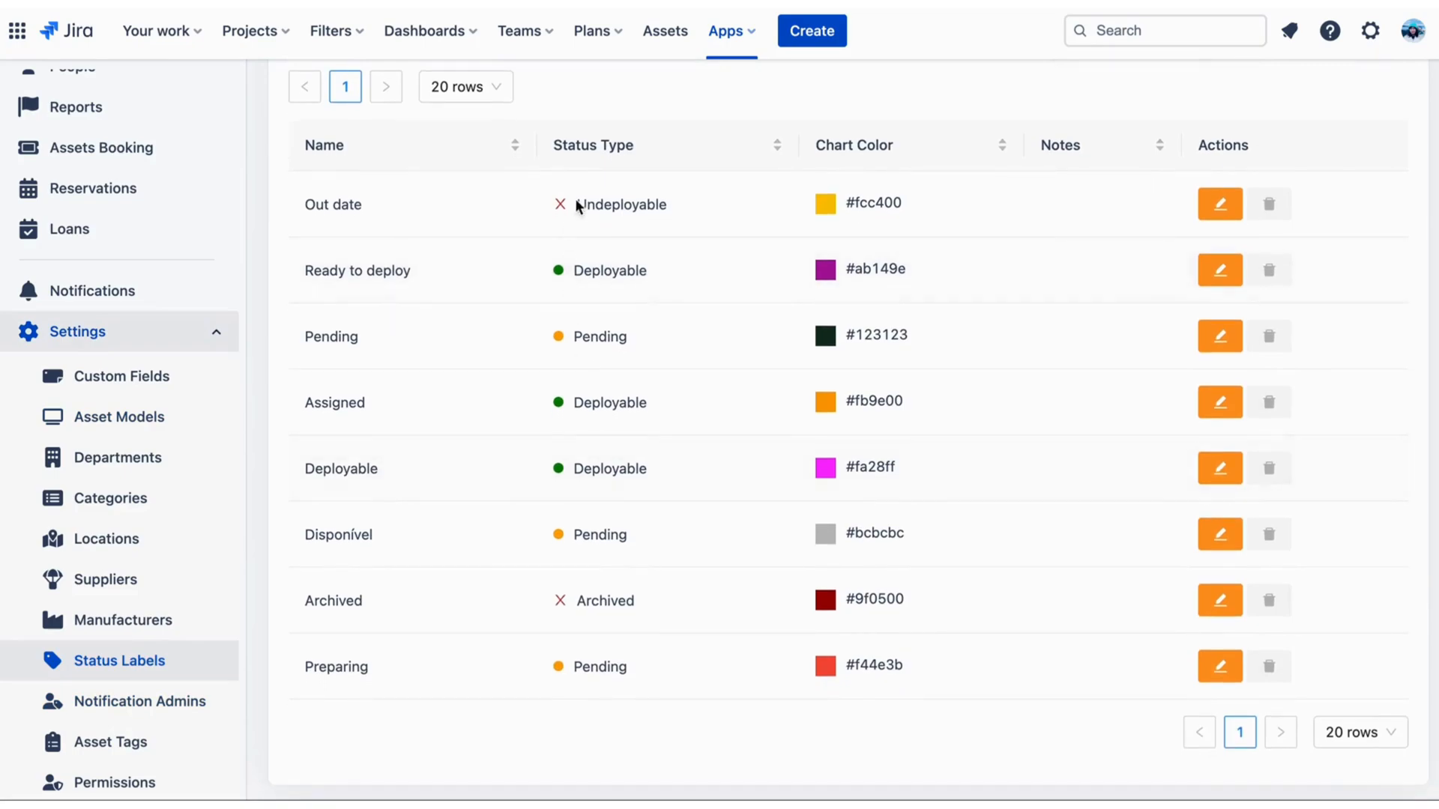
mouse_move(752, 94)
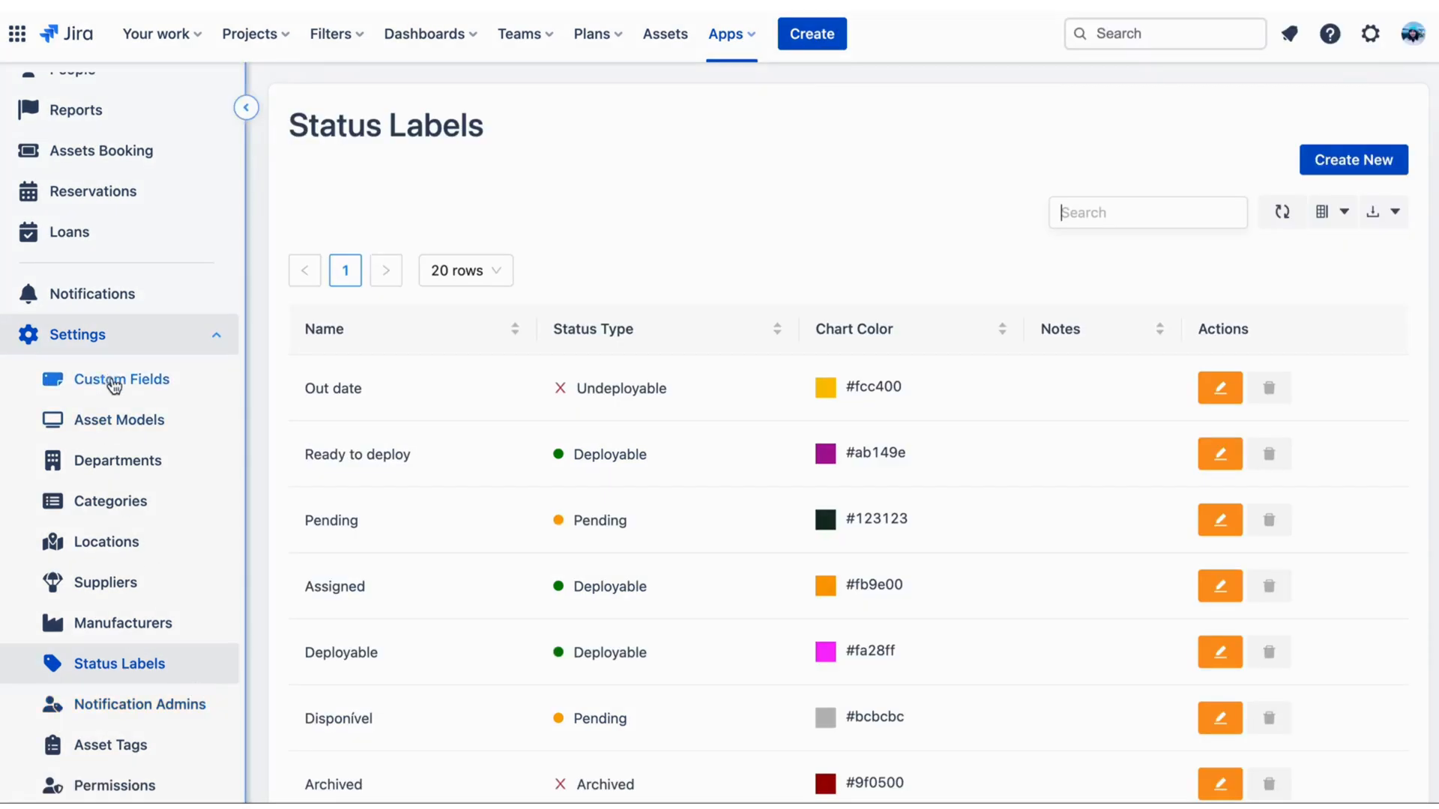
mouse_move(359, 594)
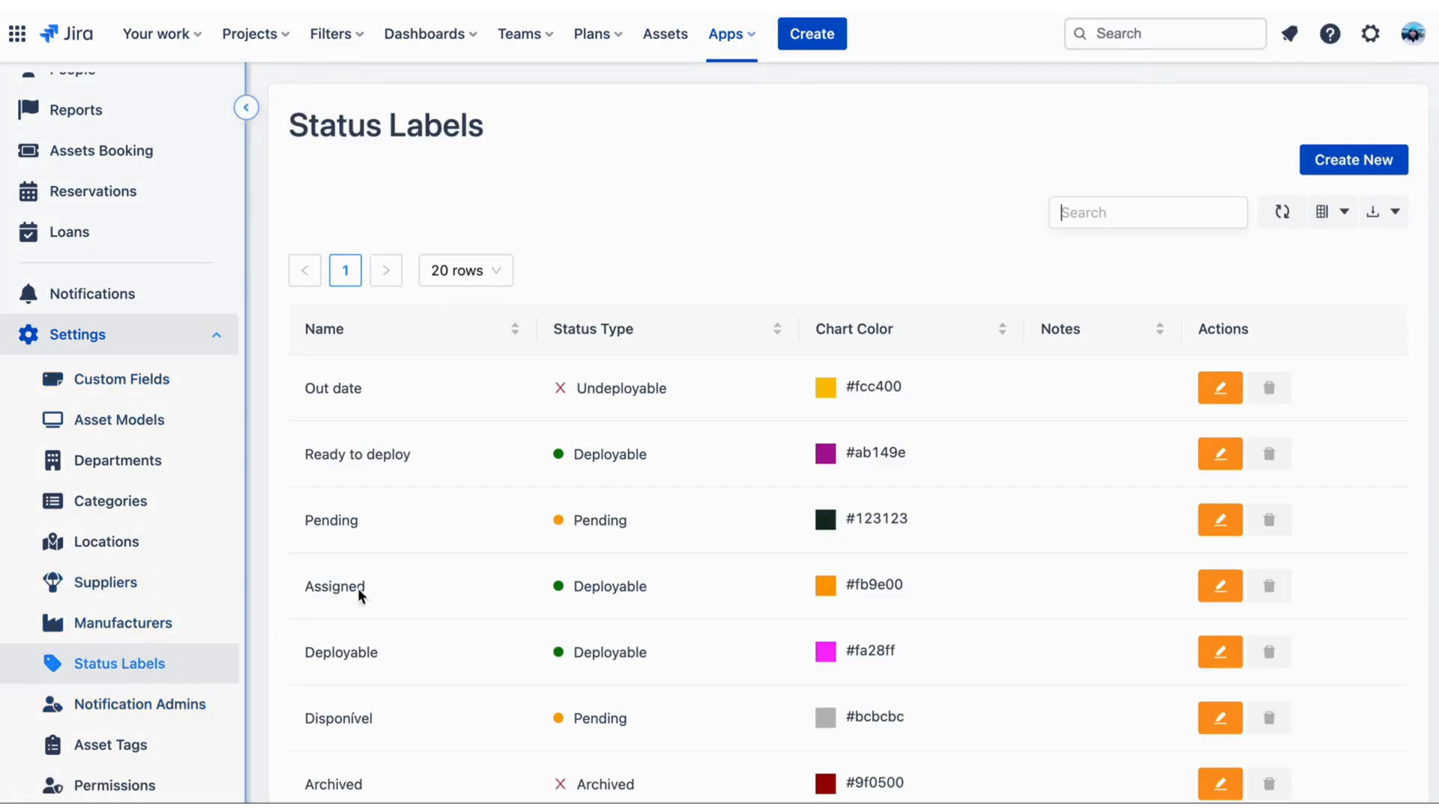
mouse_move(436, 590)
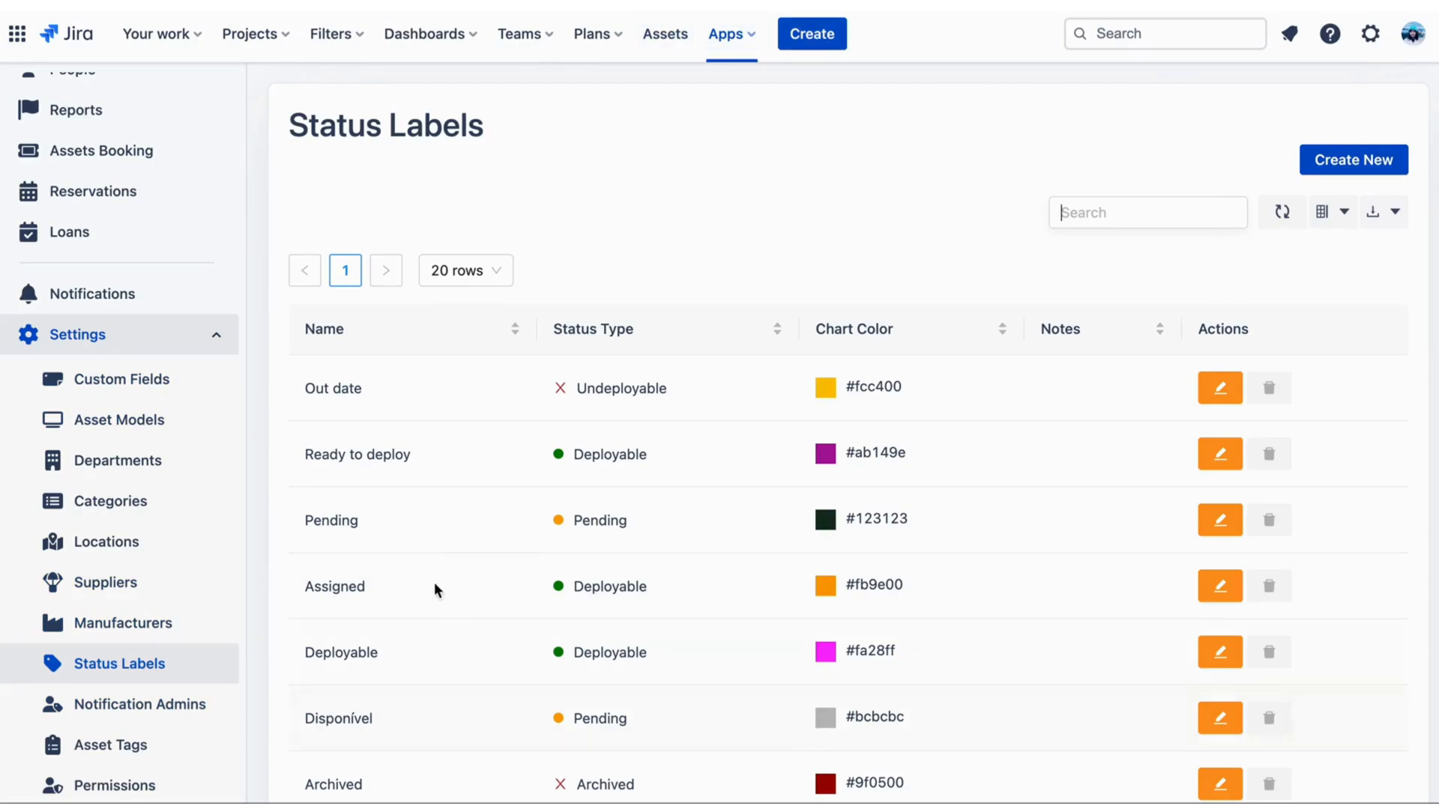
mouse_move(1177, 204)
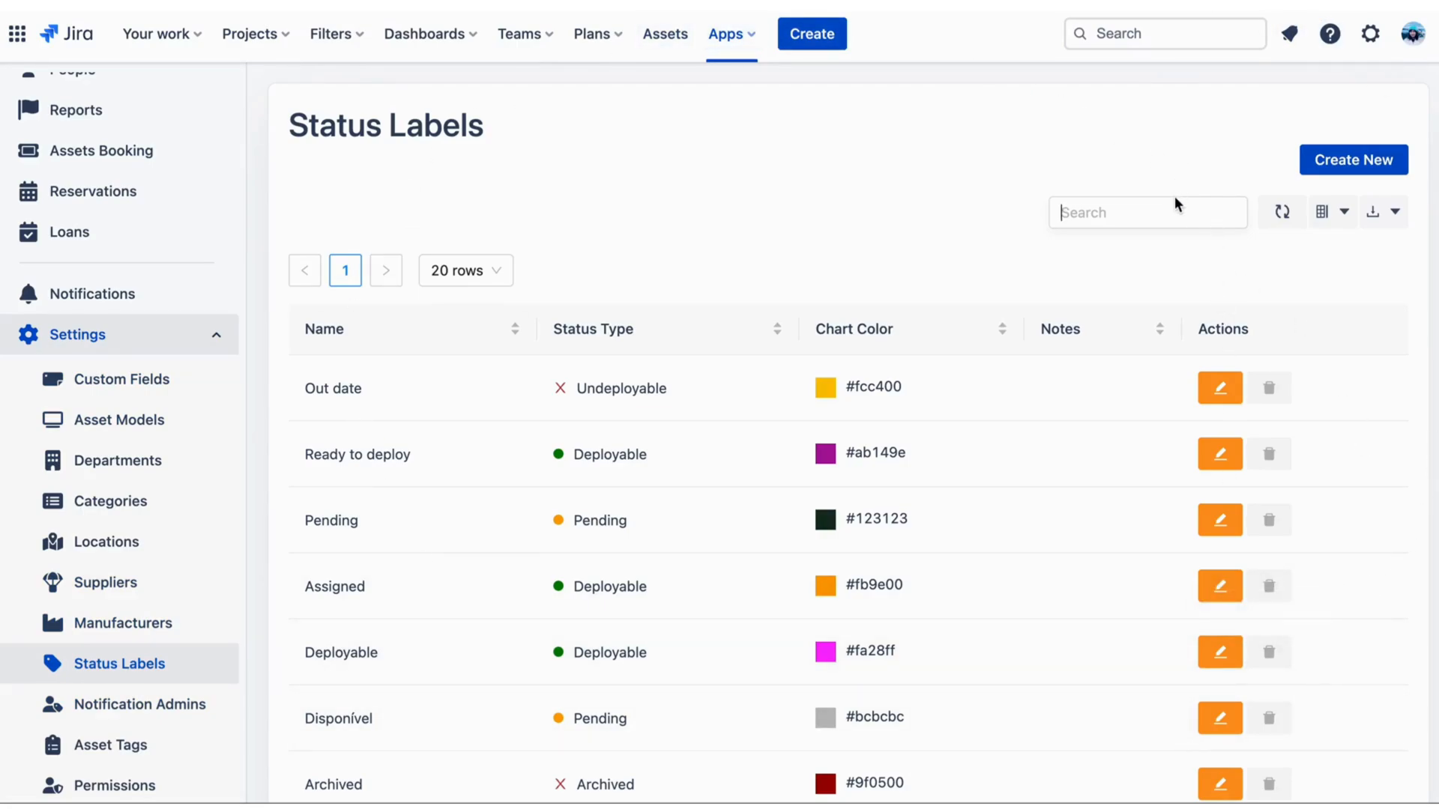
mouse_move(1352, 159)
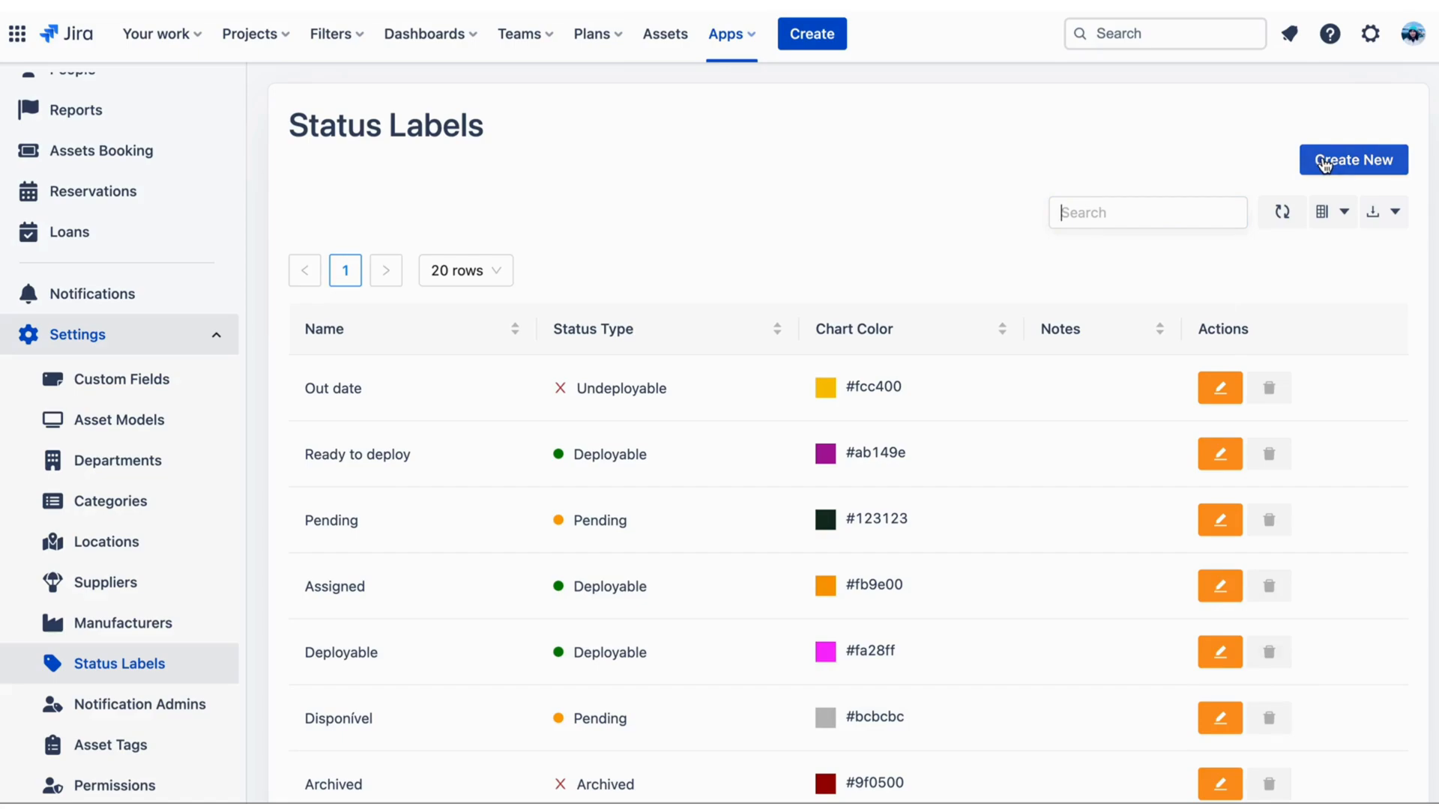
mouse_move(1327, 212)
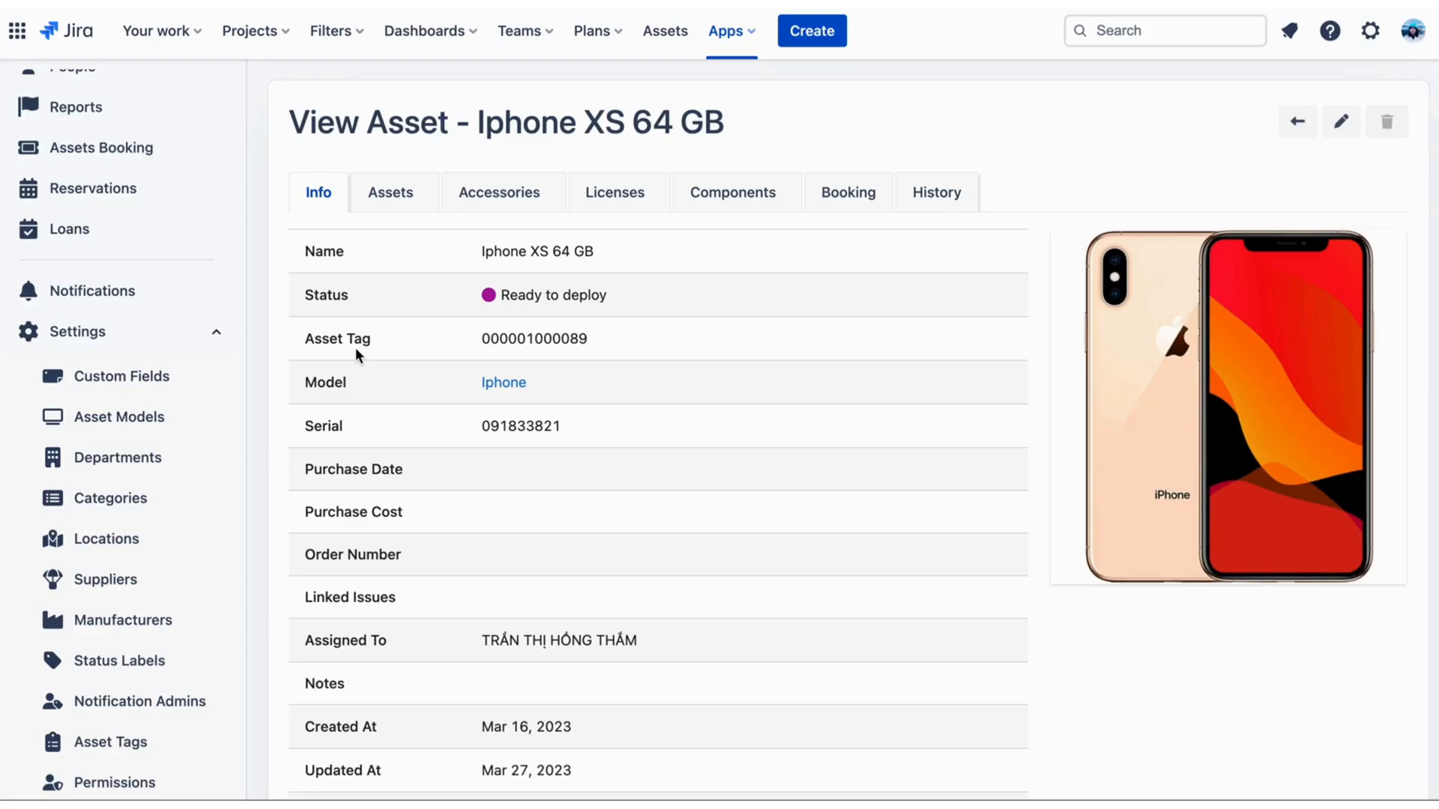
mouse_move(226, 454)
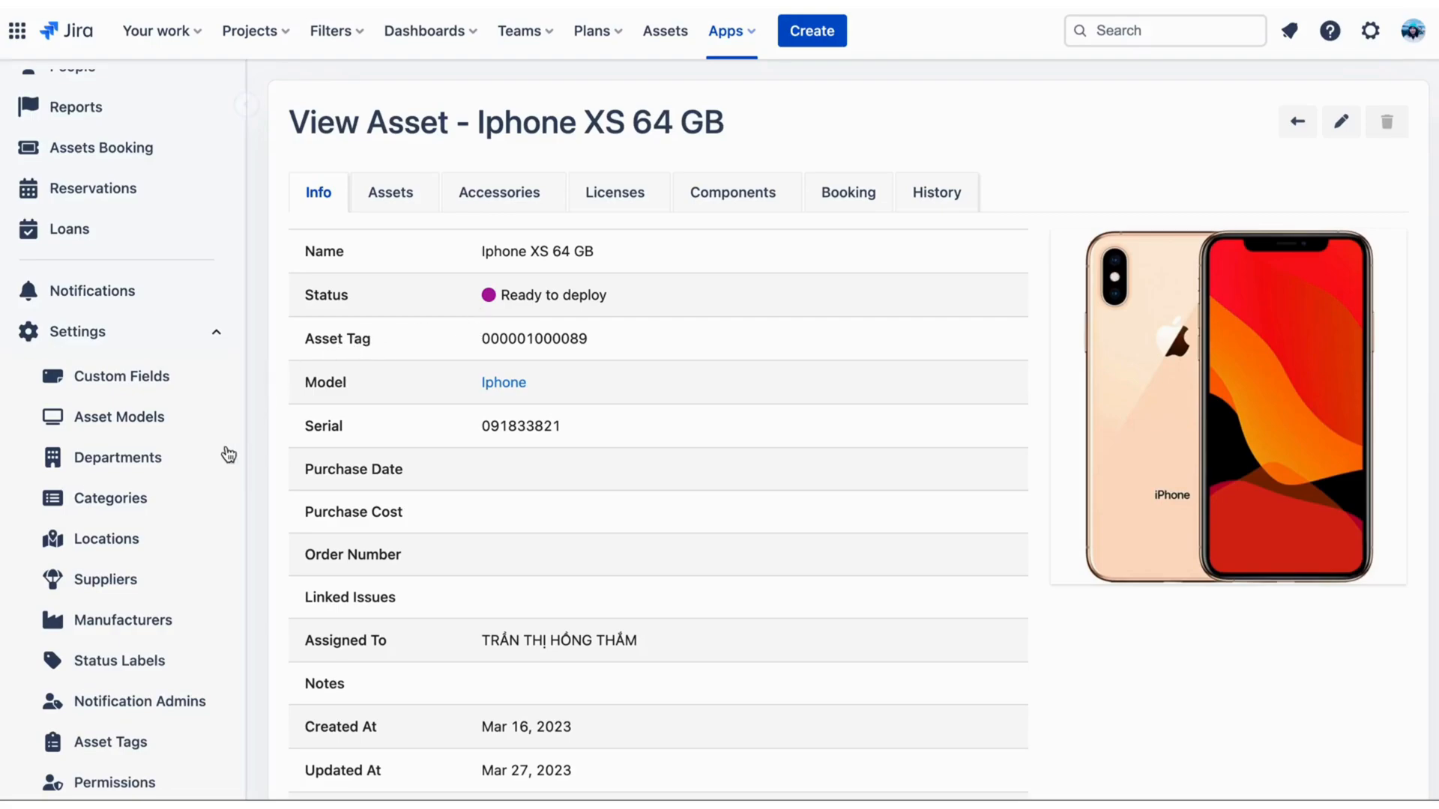
- View asset tag settings: auto-increment on, next number 138, prefix DS, length 6
click(110, 741)
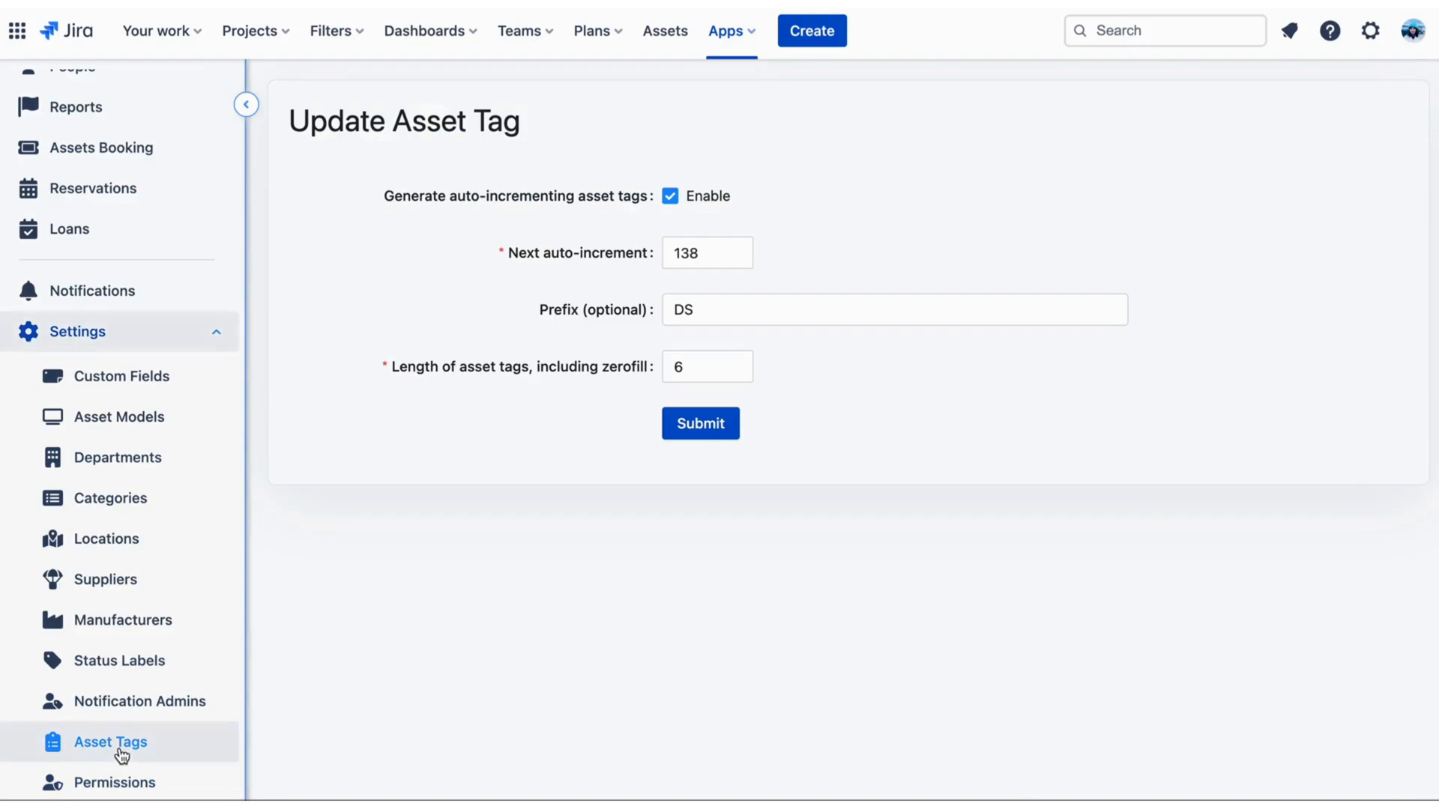
mouse_move(732, 401)
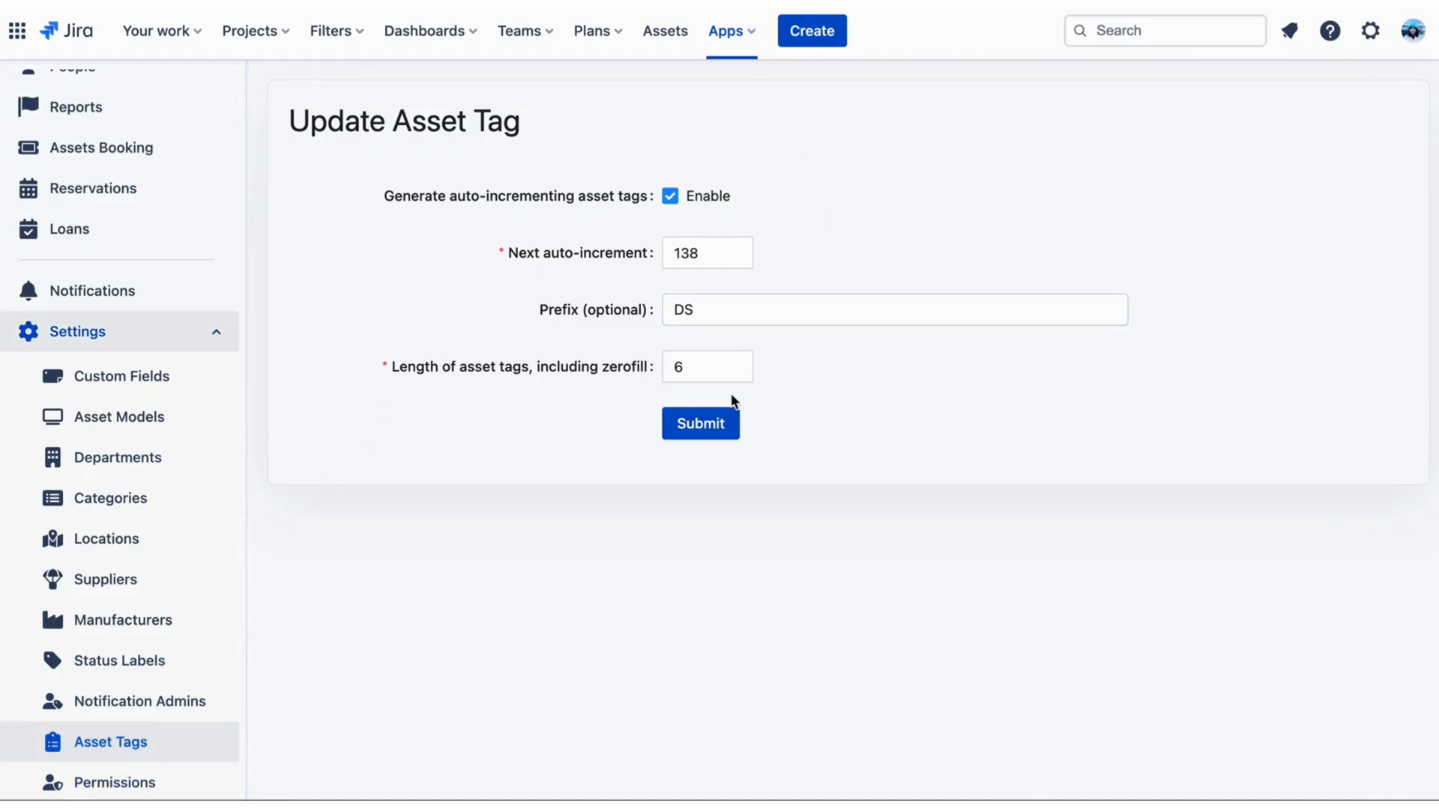
mouse_move(376, 174)
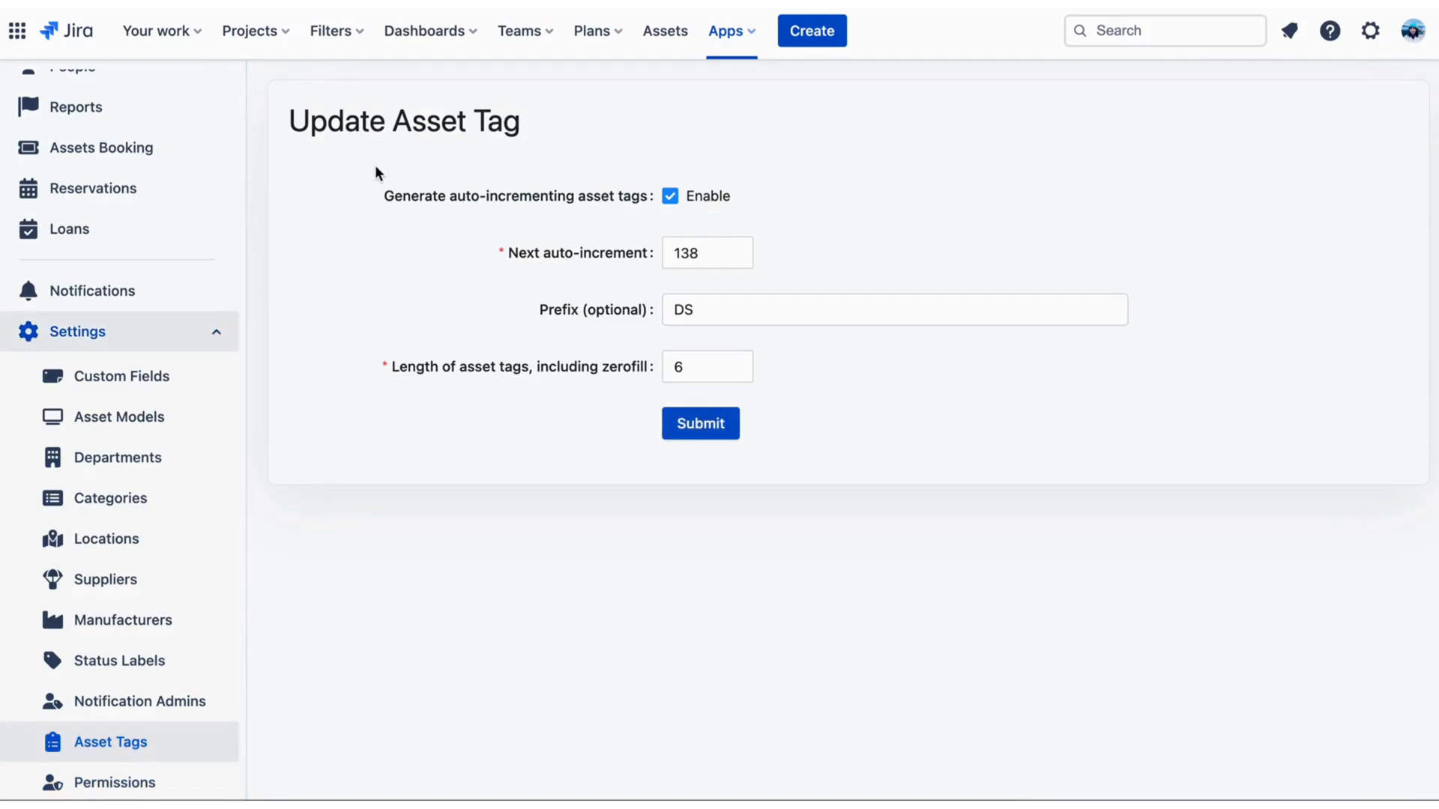
mouse_move(346, 233)
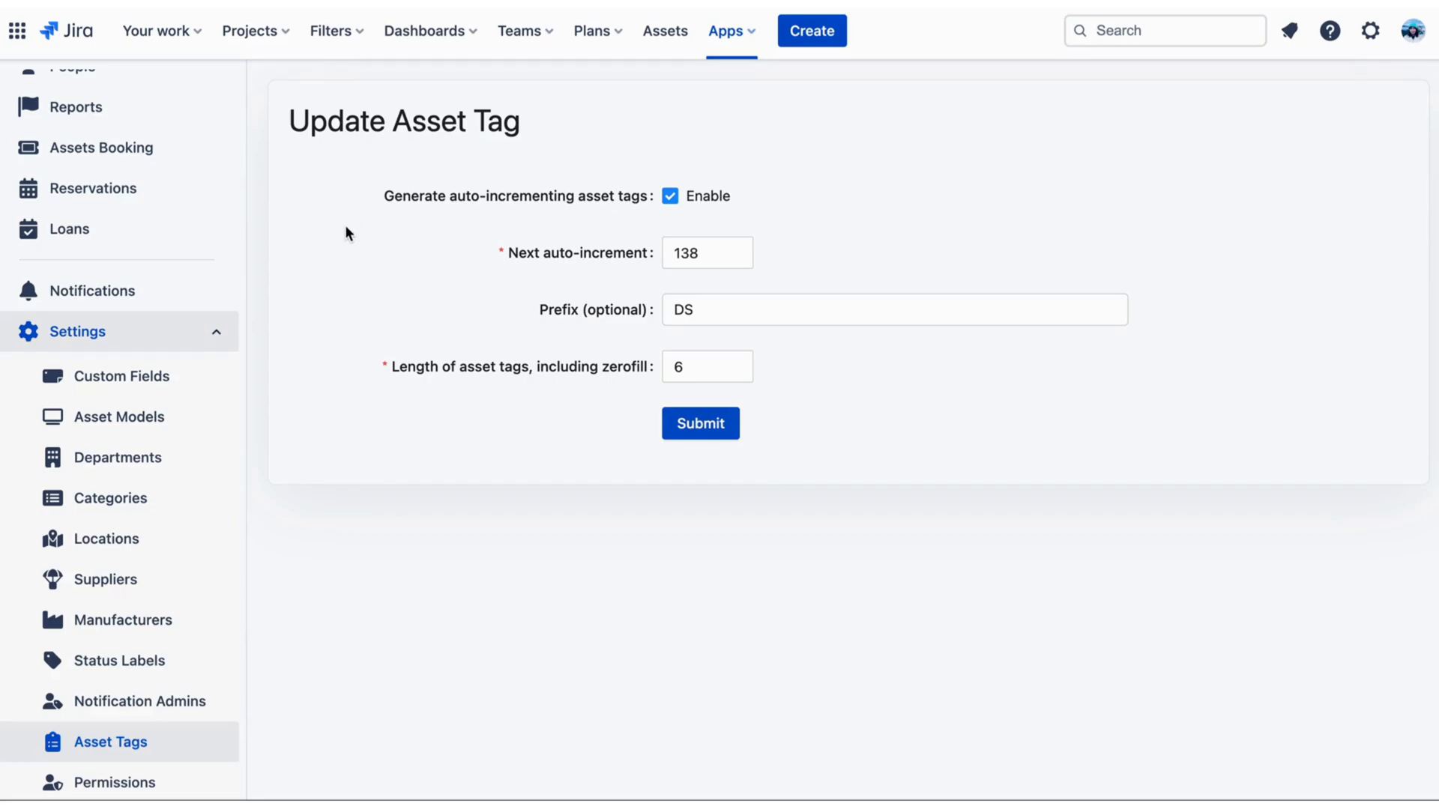
- Review the Admin, QA, Viewers and Editors permission schemes, briefly viewing Create New Scheme
click(114, 783)
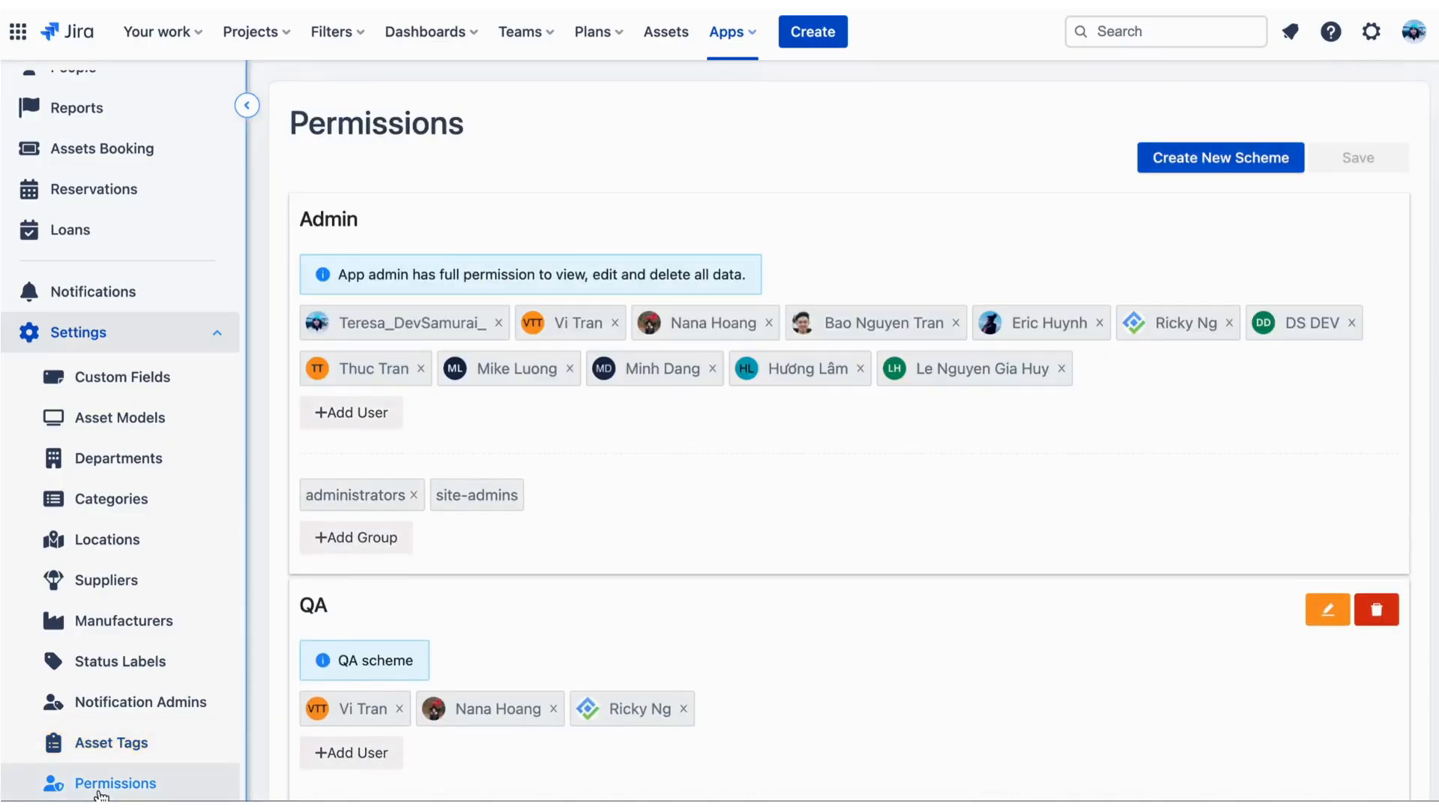
scroll(down, 3)
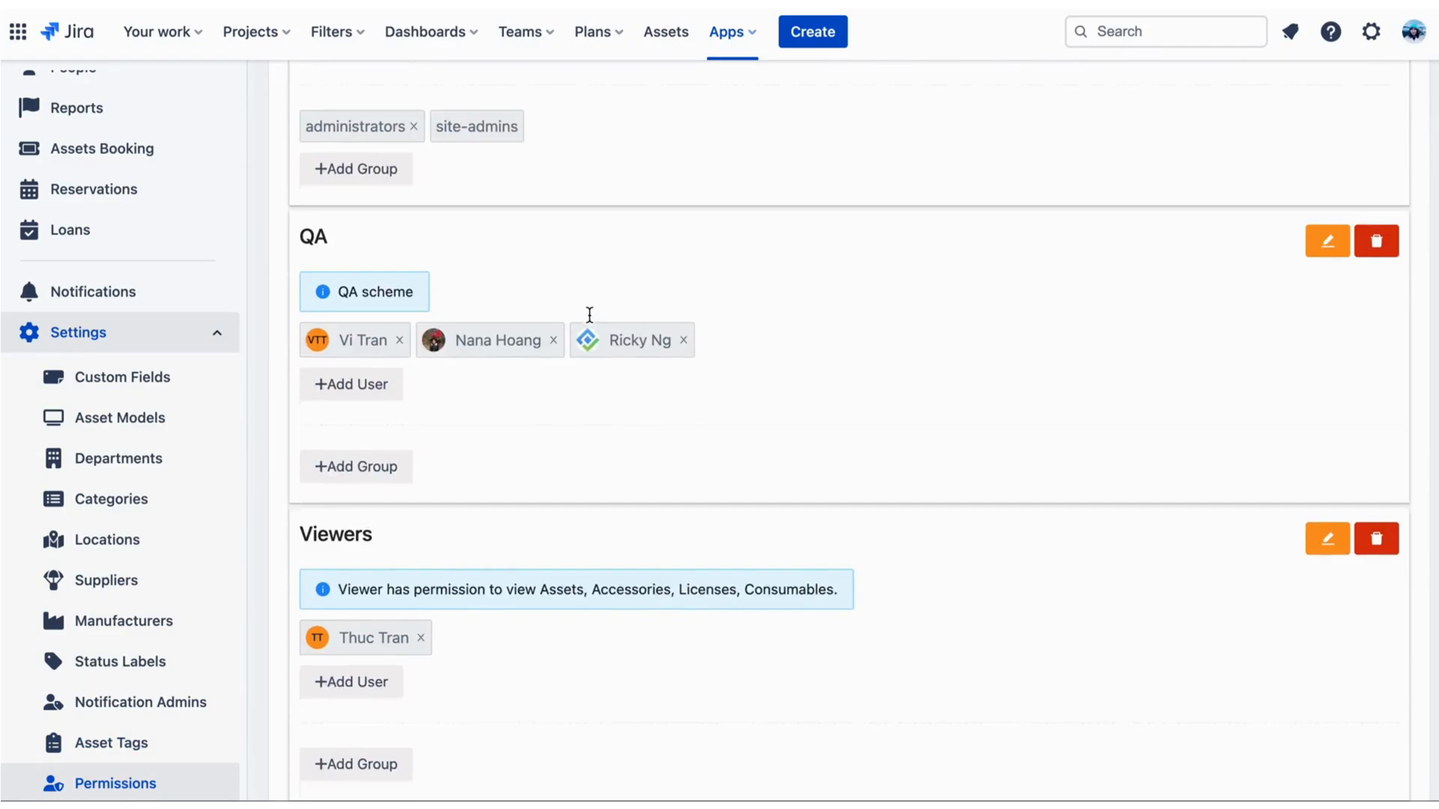
scroll(down, 3)
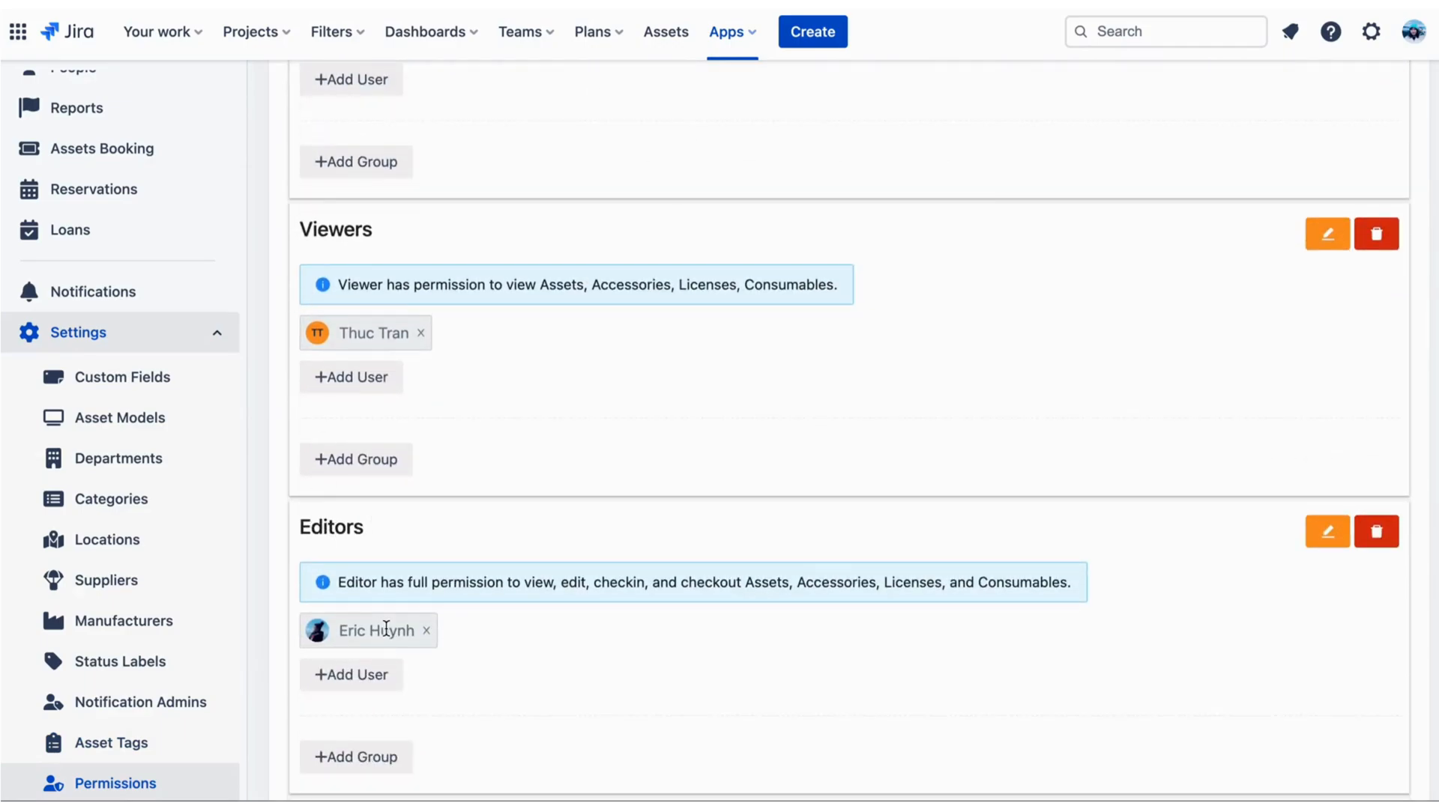
scroll(up, 3)
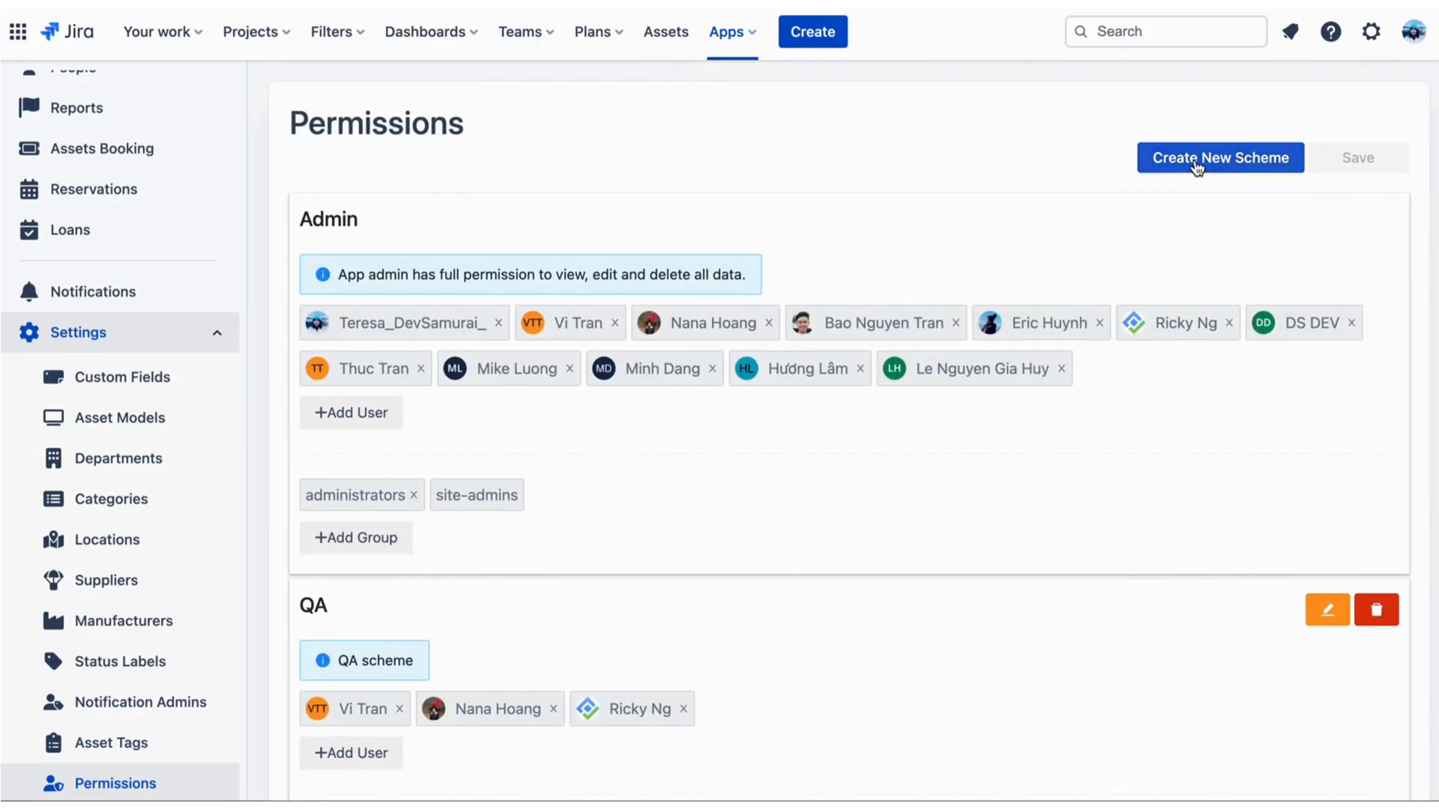
click(1220, 158)
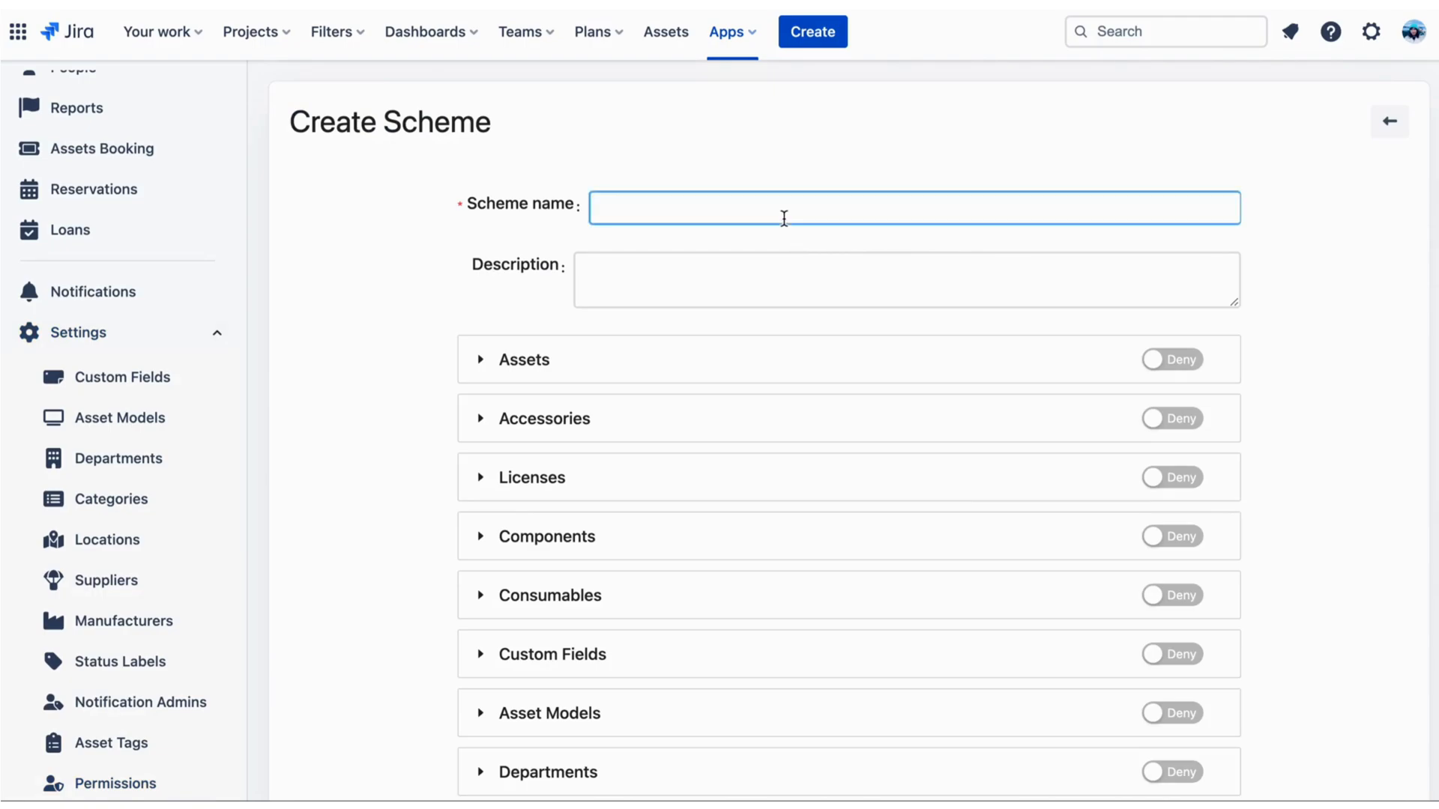
click(482, 359)
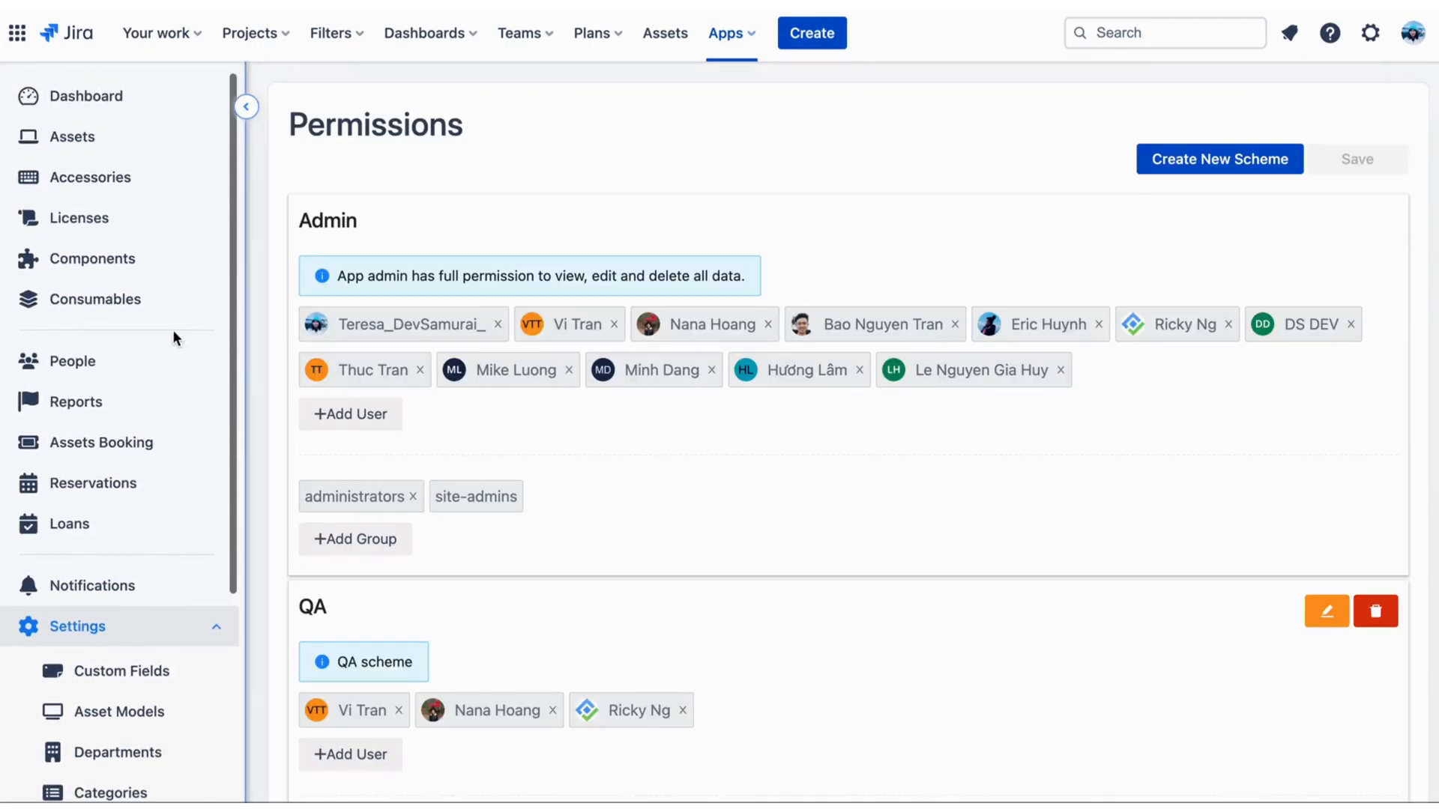
- Open private report 'Assets assigned to me' and view its Smart sticker result
click(74, 402)
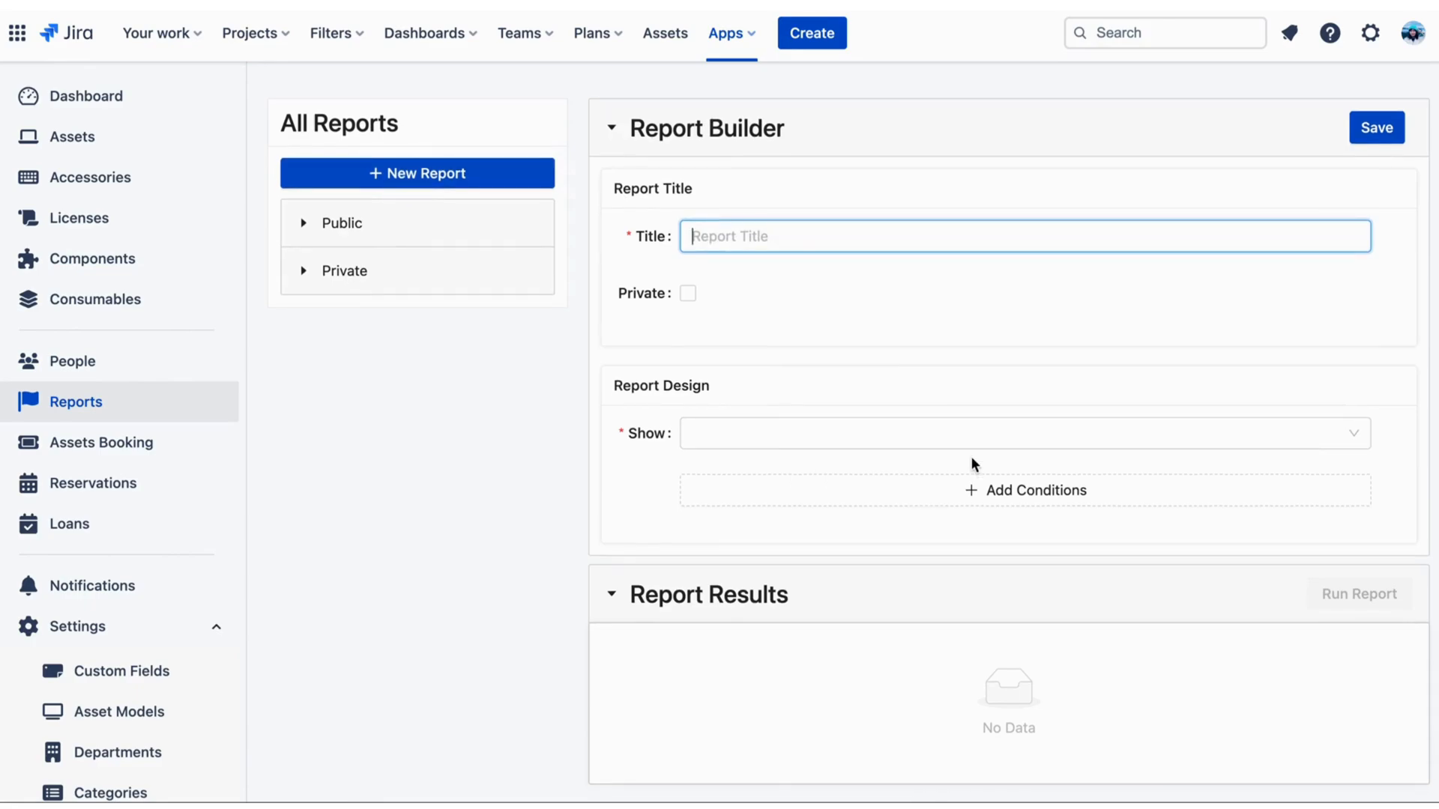
click(343, 270)
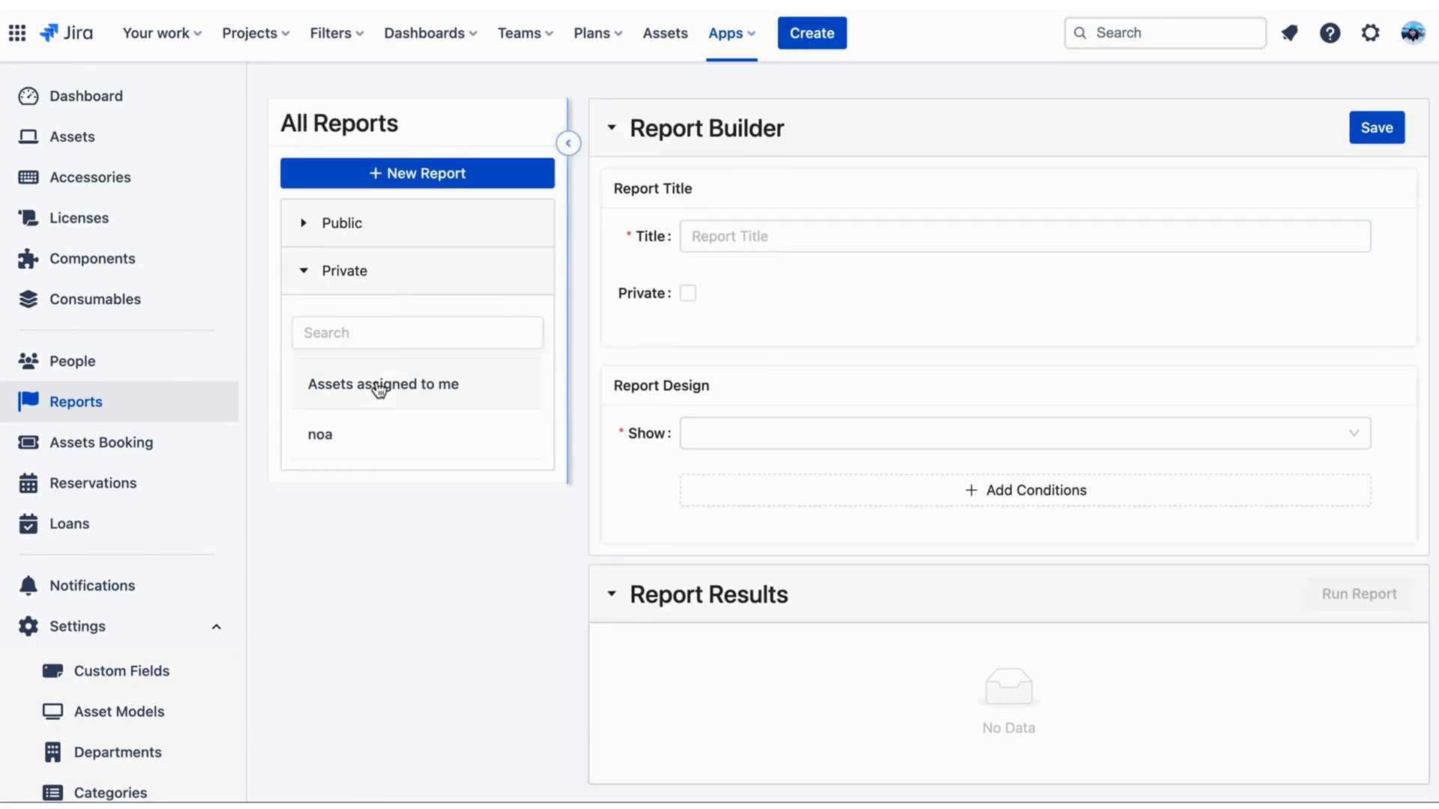
click(383, 384)
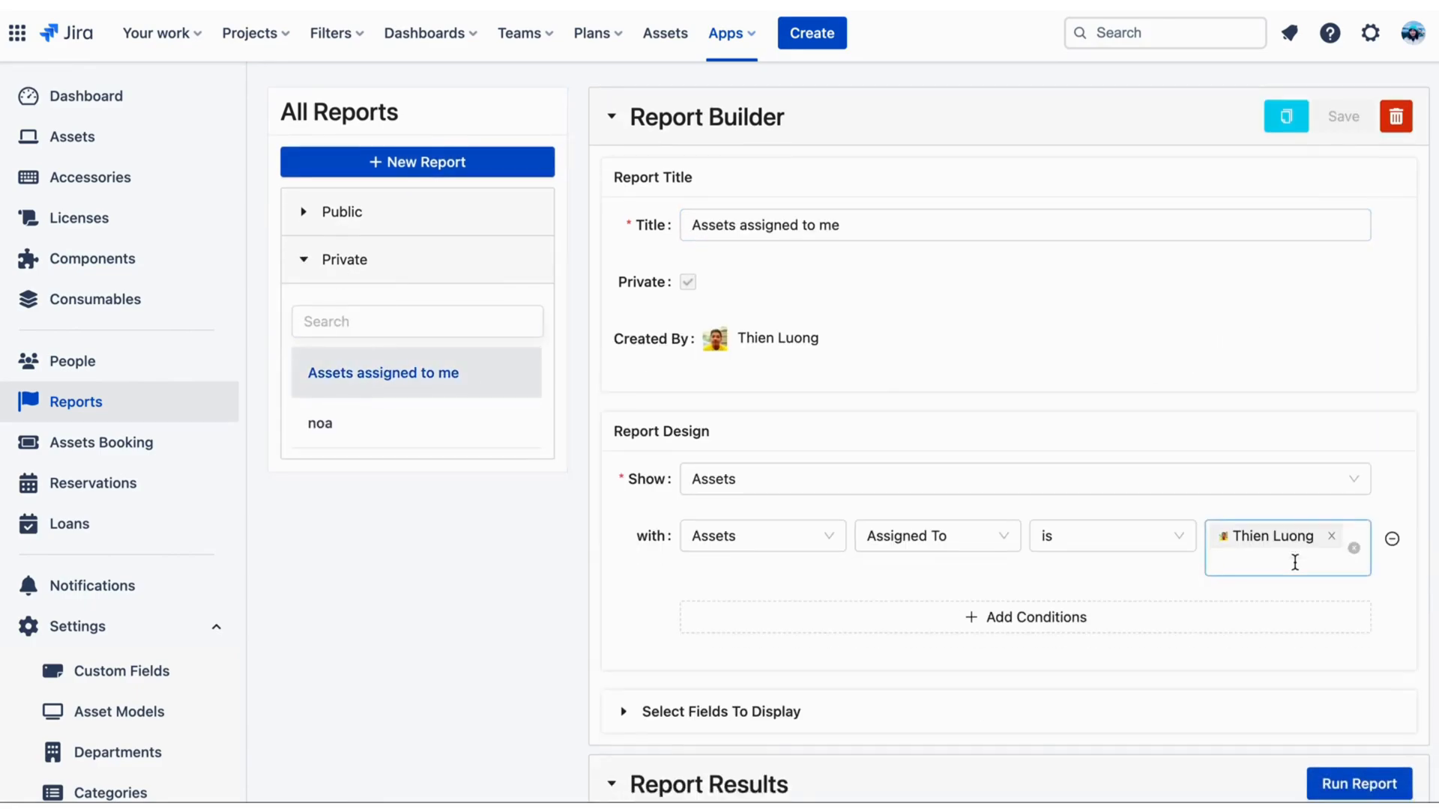
scroll(down, 3)
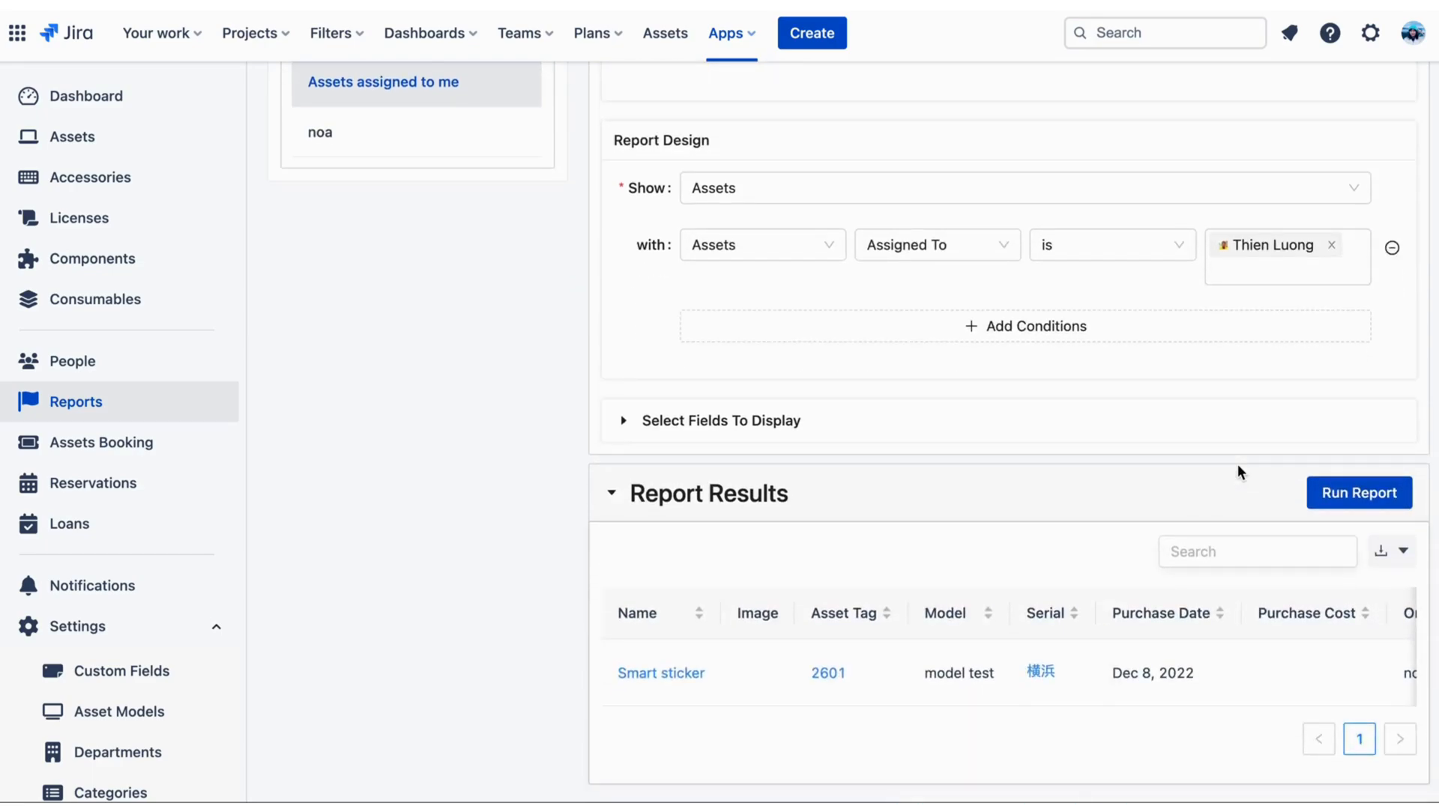
scroll(up, 3)
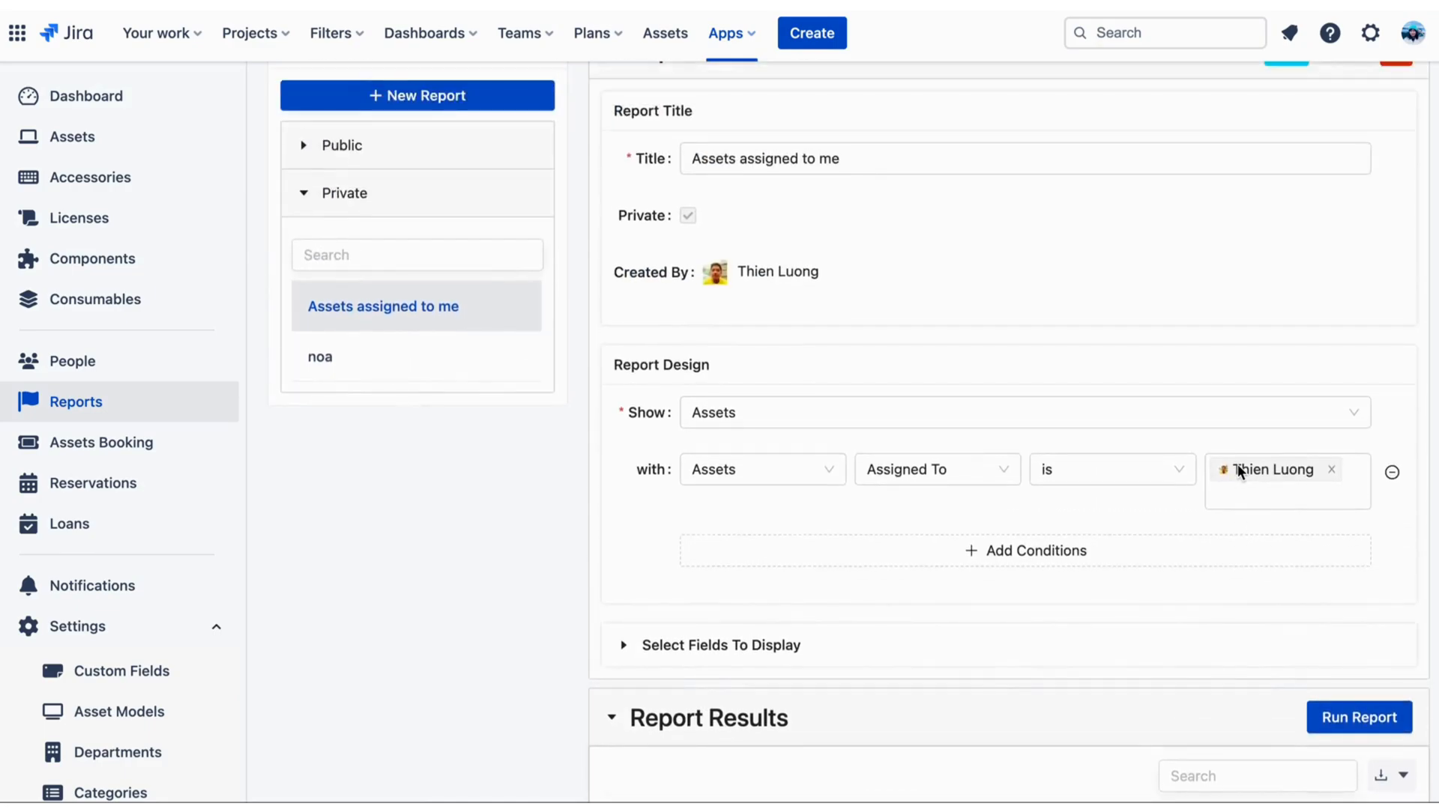